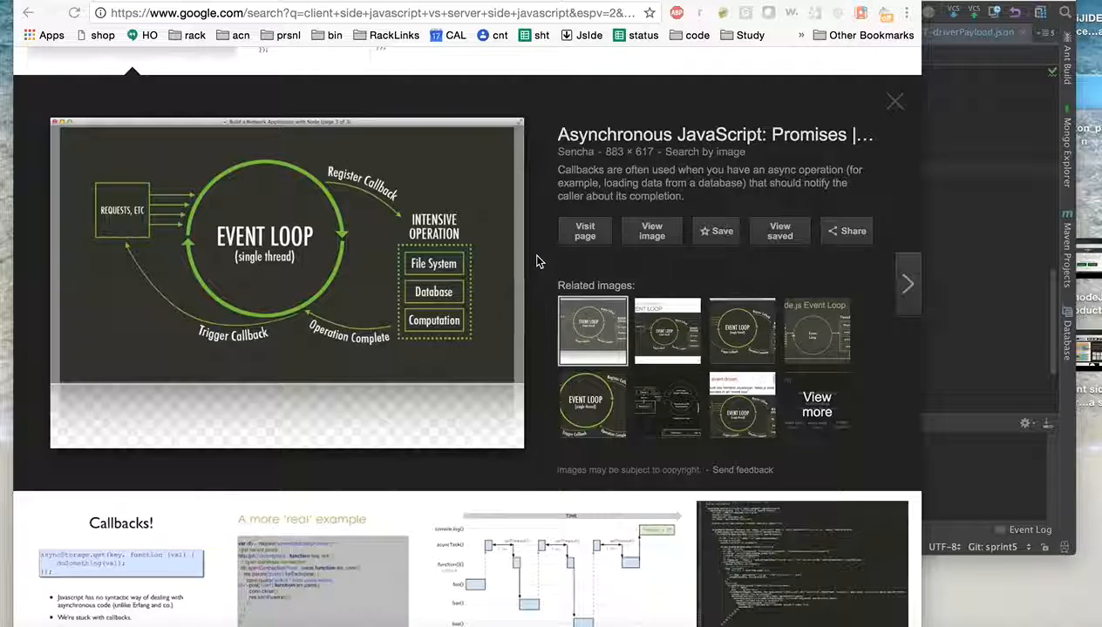
pyautogui.moveTo(384, 345)
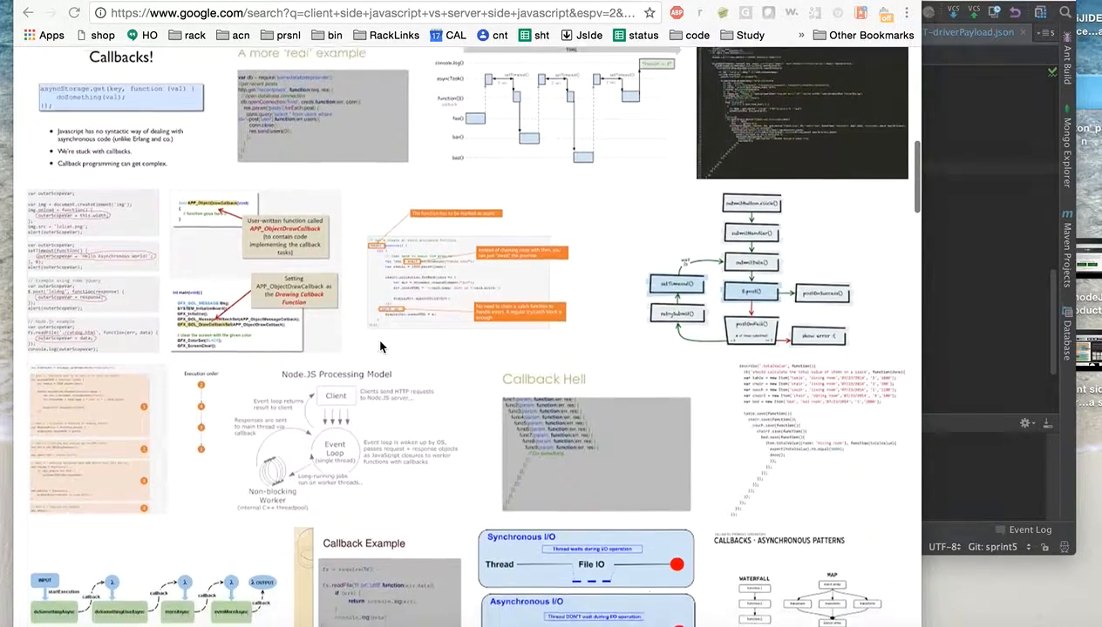
# Scroll down through more async callback image results below the Event Loop preview, then nudge back up.
pyautogui.scroll(-3)
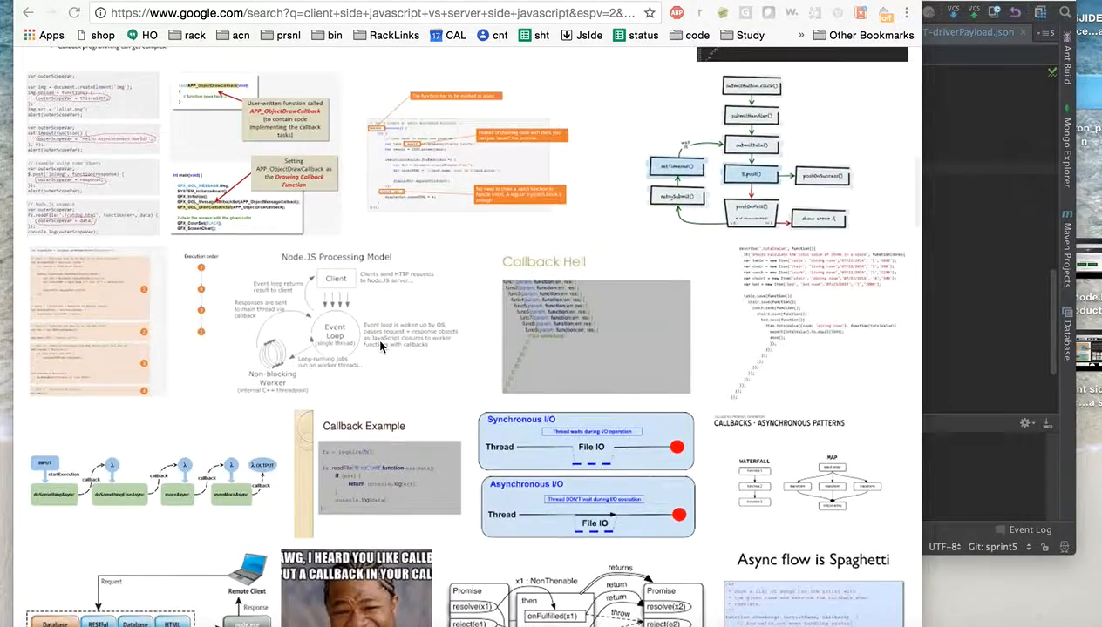
pyautogui.scroll(-3)
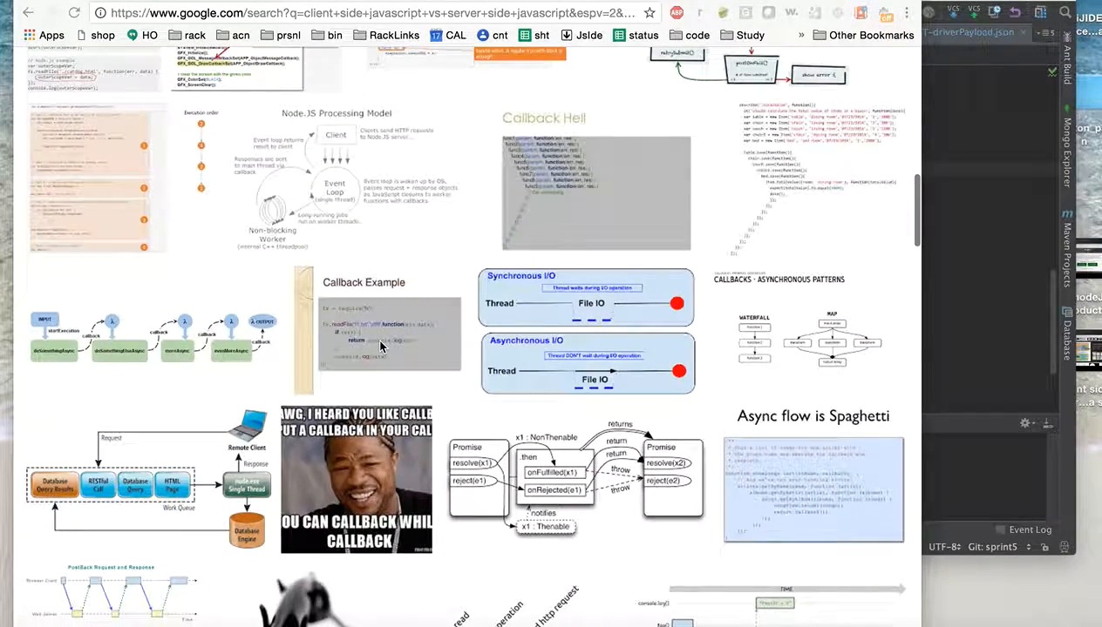
pyautogui.scroll(-3)
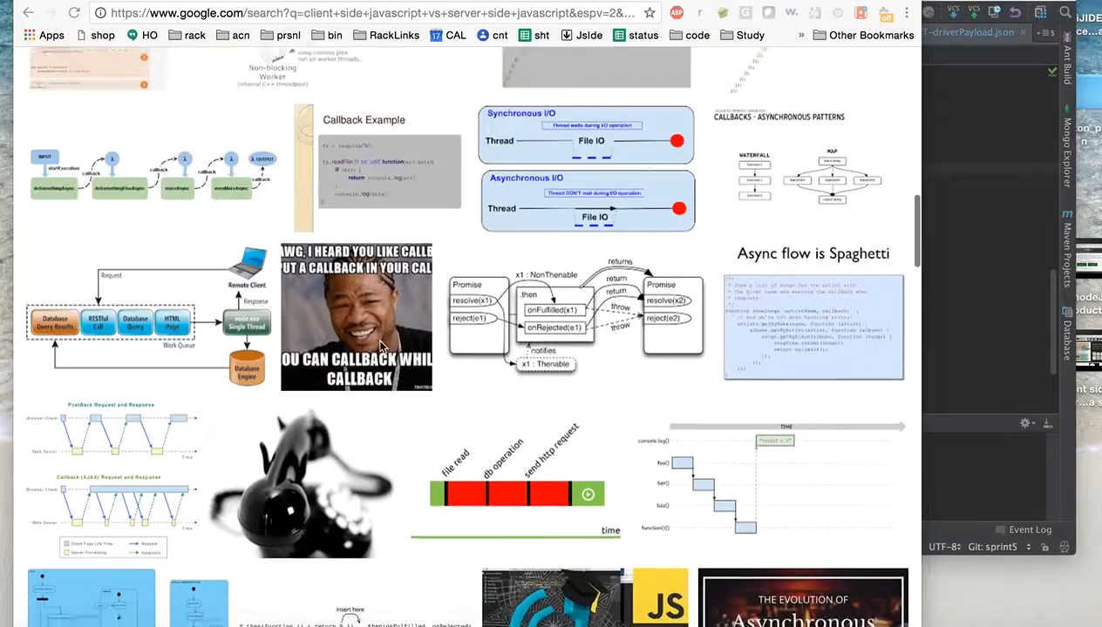
pyautogui.scroll(-3)
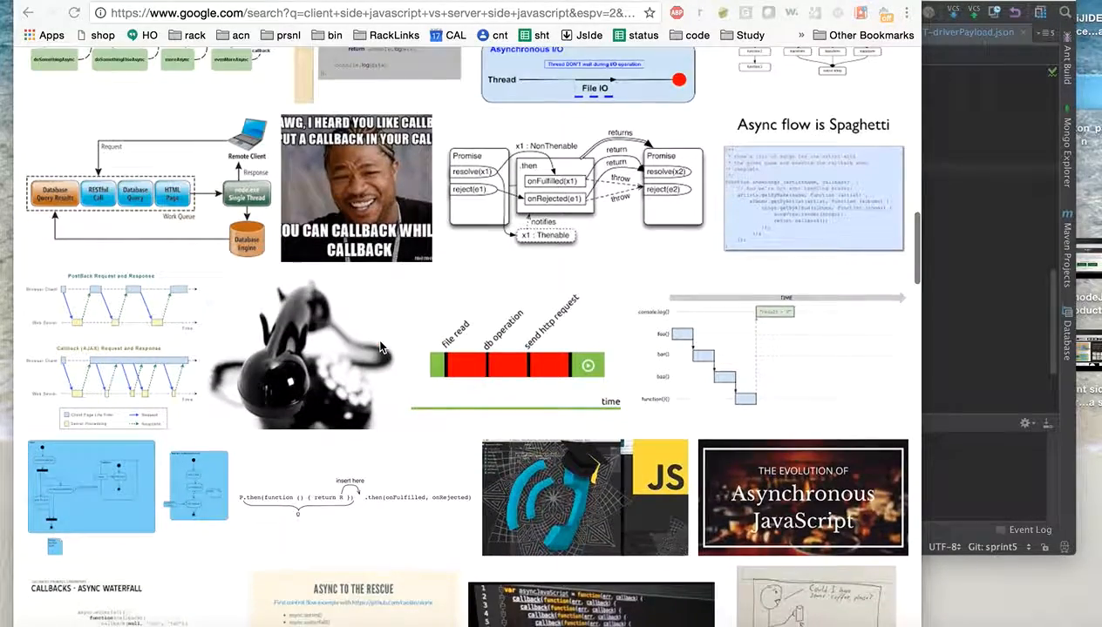
pyautogui.scroll(-3)
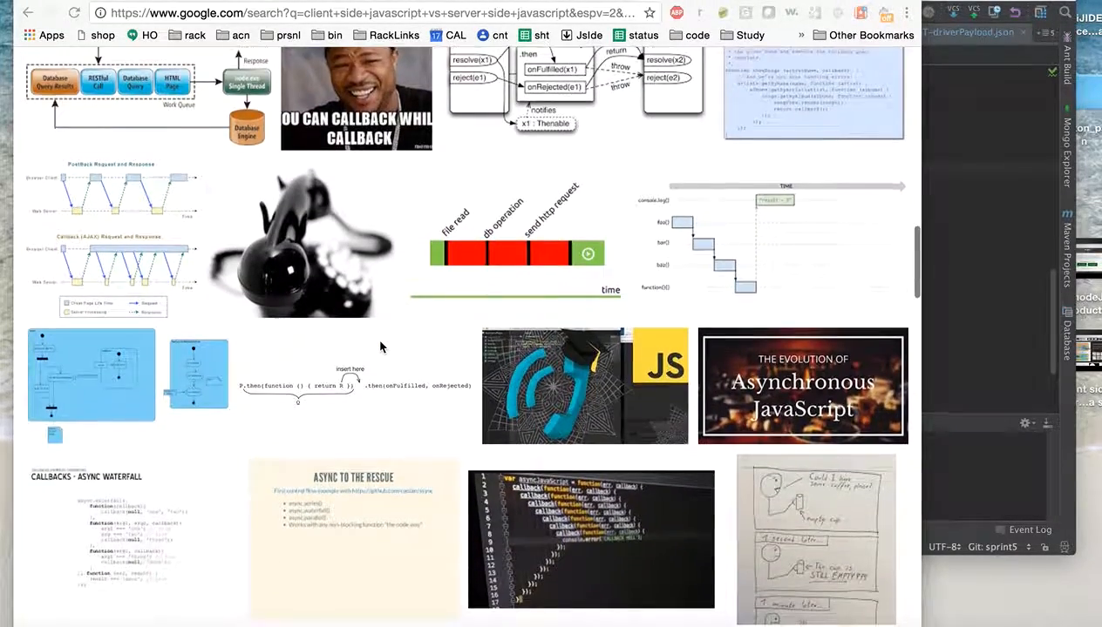
pyautogui.scroll(-3)
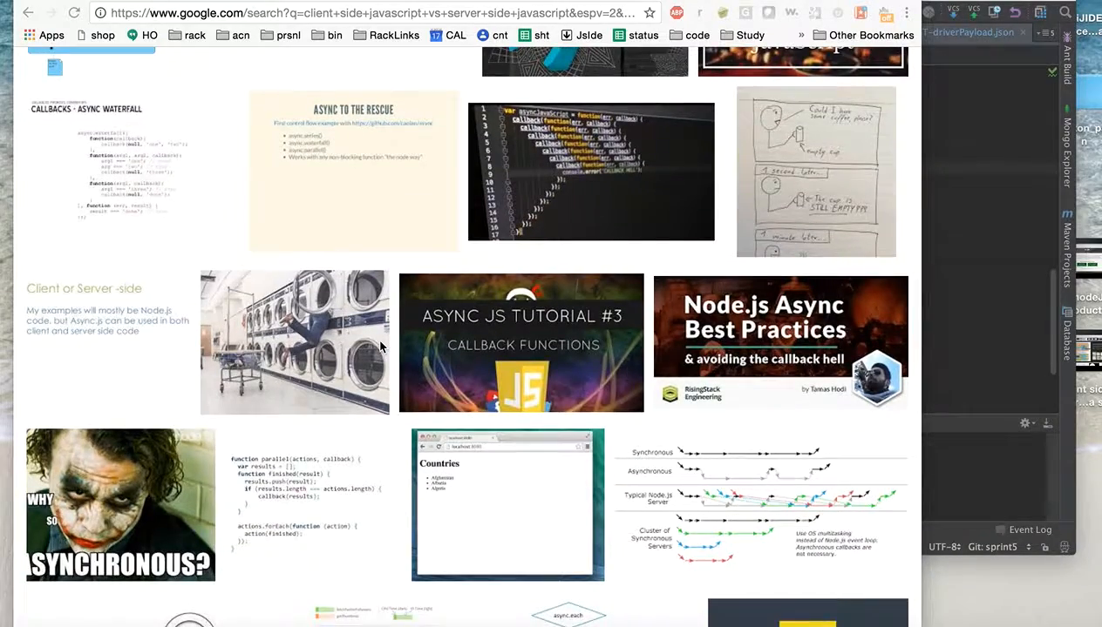
pyautogui.scroll(-3)
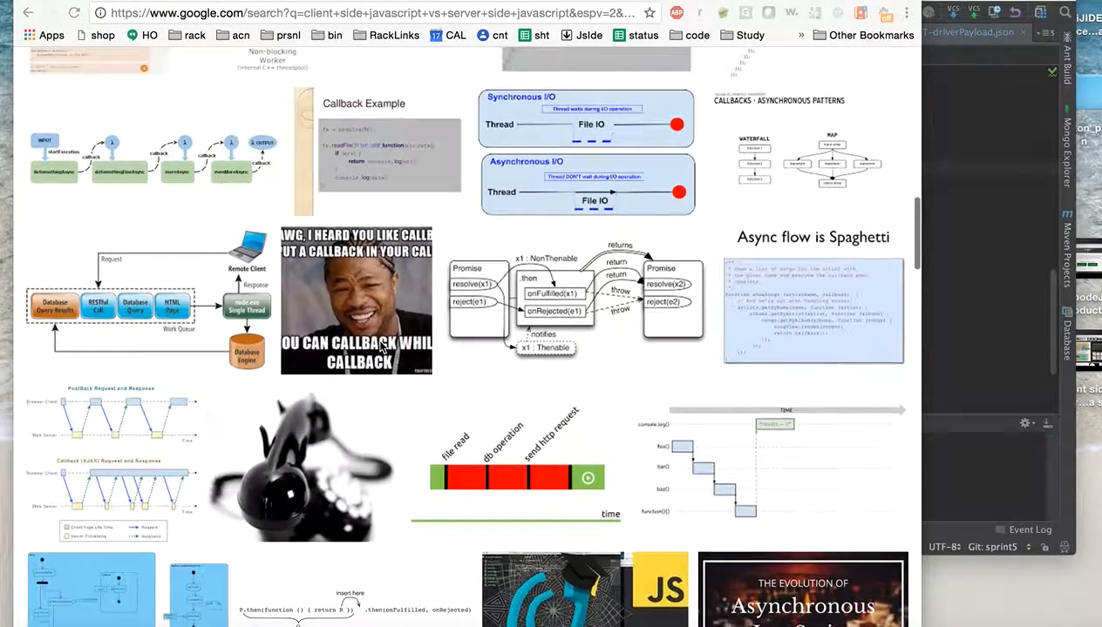
pyautogui.scroll(3)
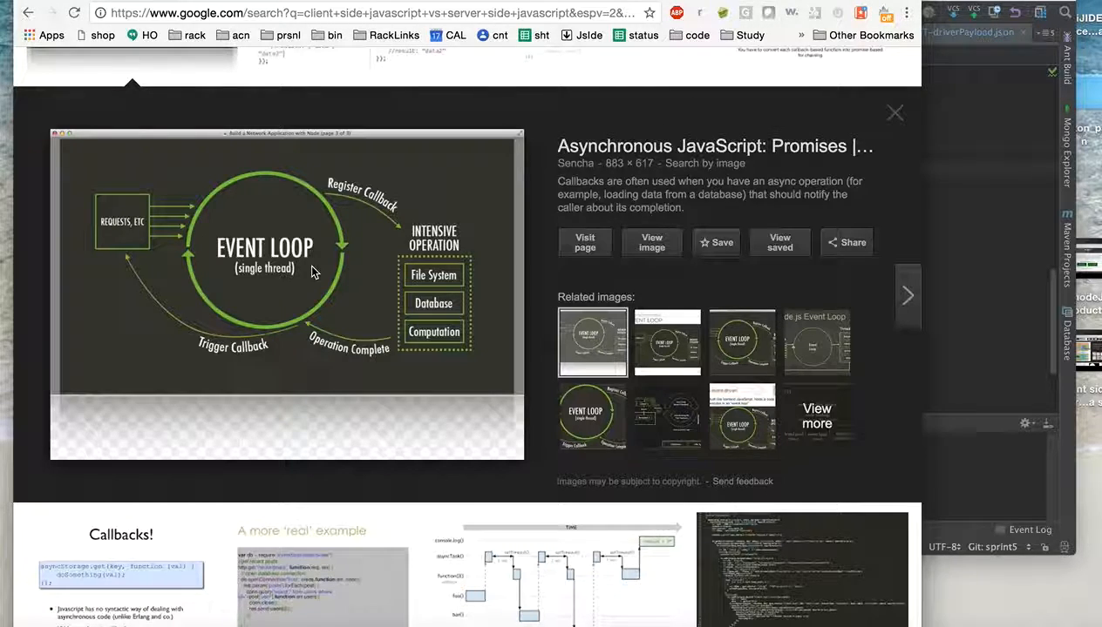
pyautogui.moveTo(148, 213)
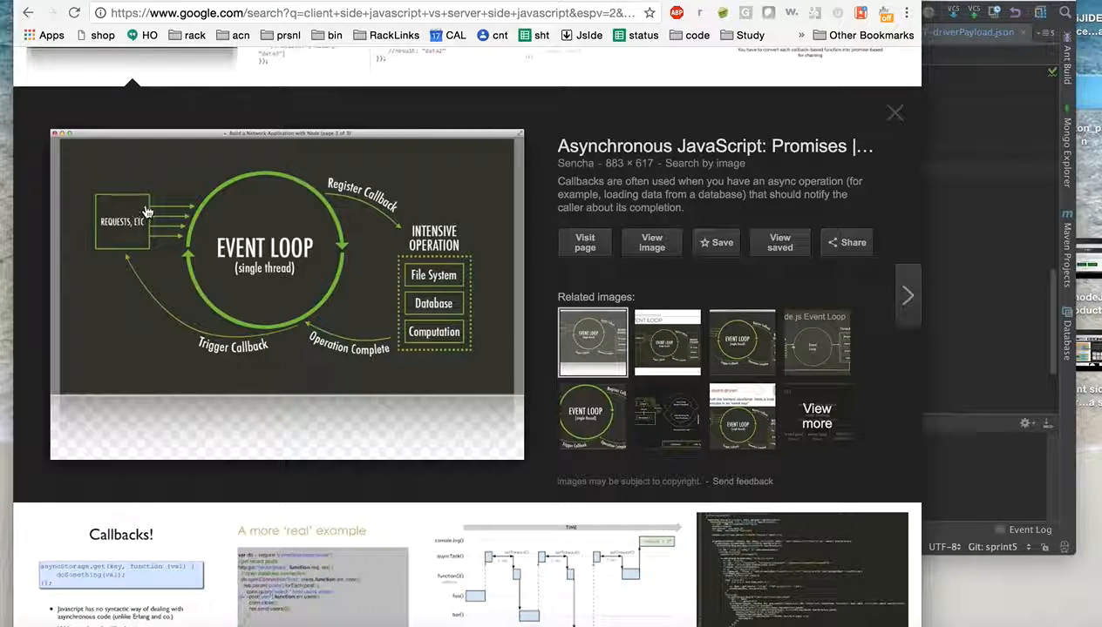
pyautogui.moveTo(141, 262)
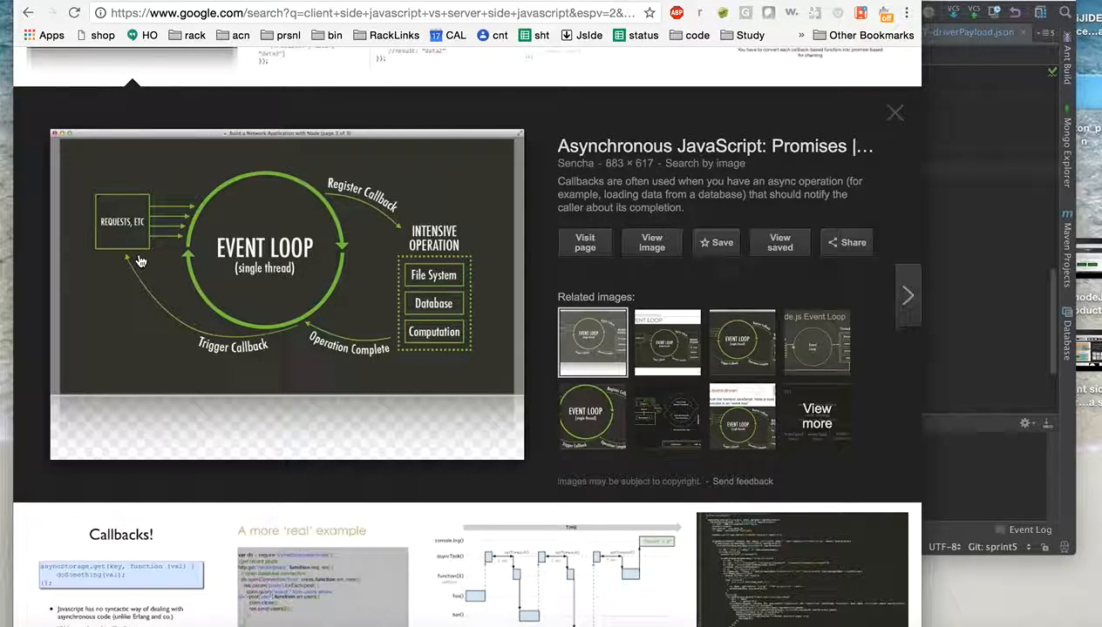
pyautogui.moveTo(129, 241)
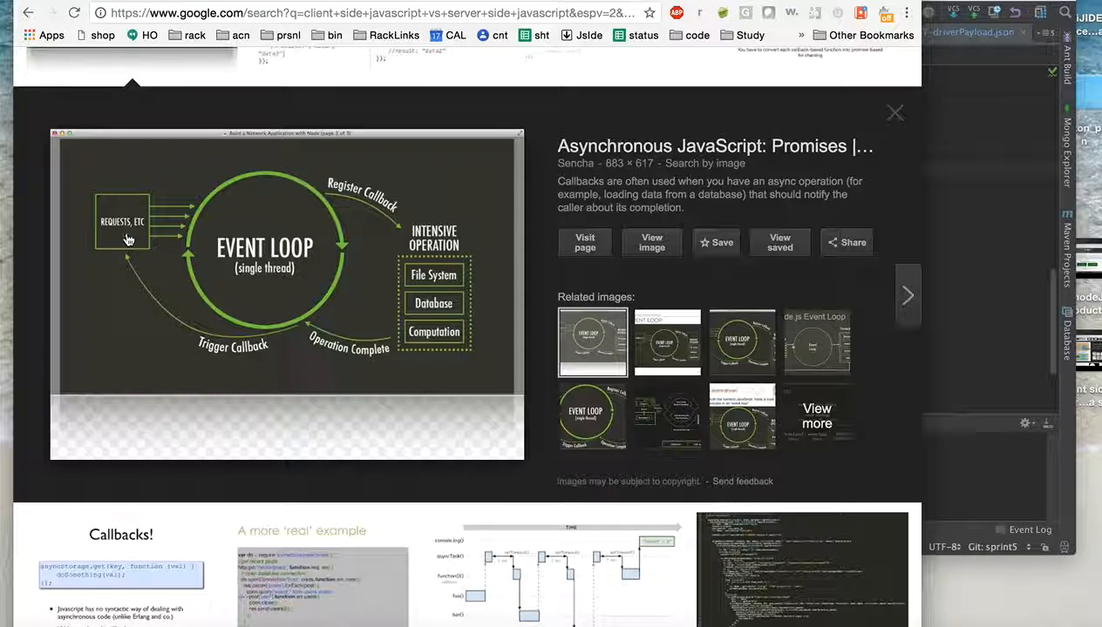
pyautogui.moveTo(166, 237)
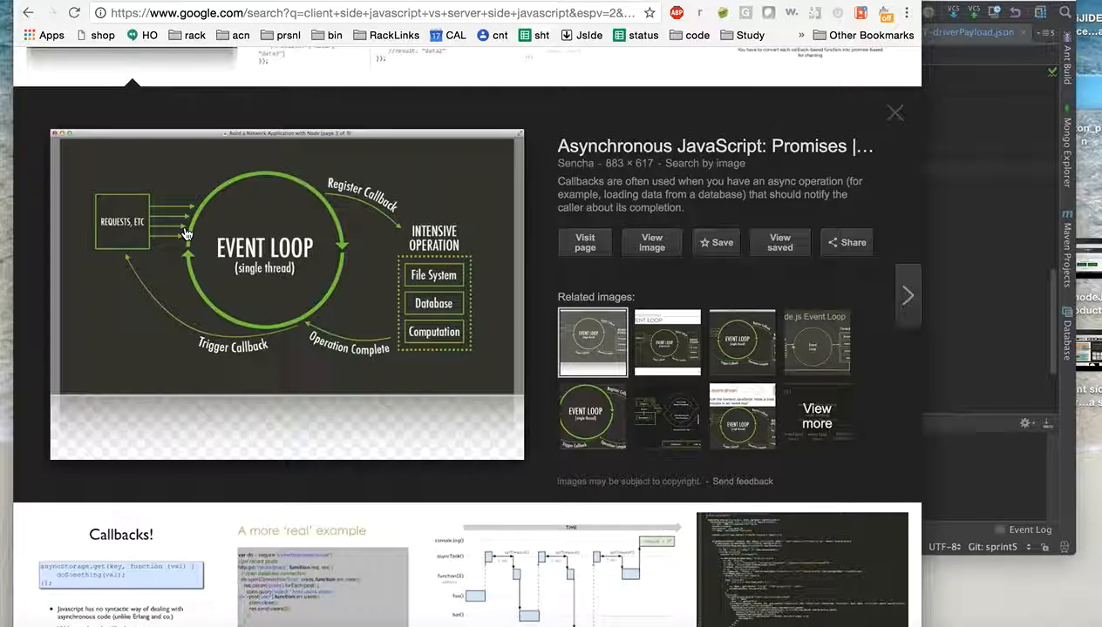
pyautogui.moveTo(188, 265)
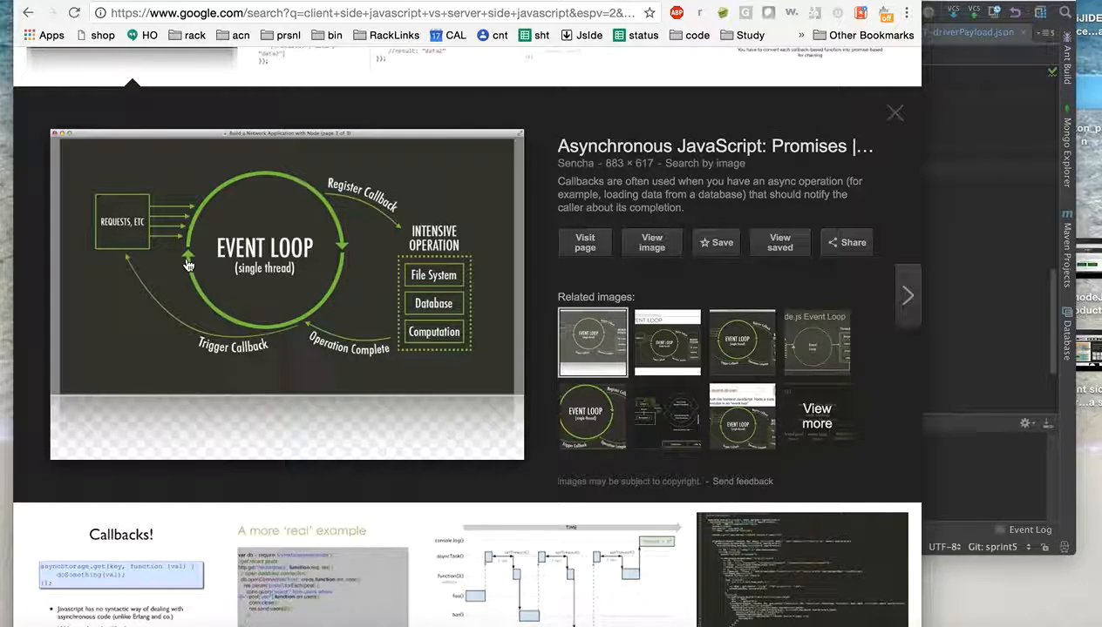
# Scroll the results so the Sencha Event Loop preview sits back in view.
pyautogui.scroll(-3)
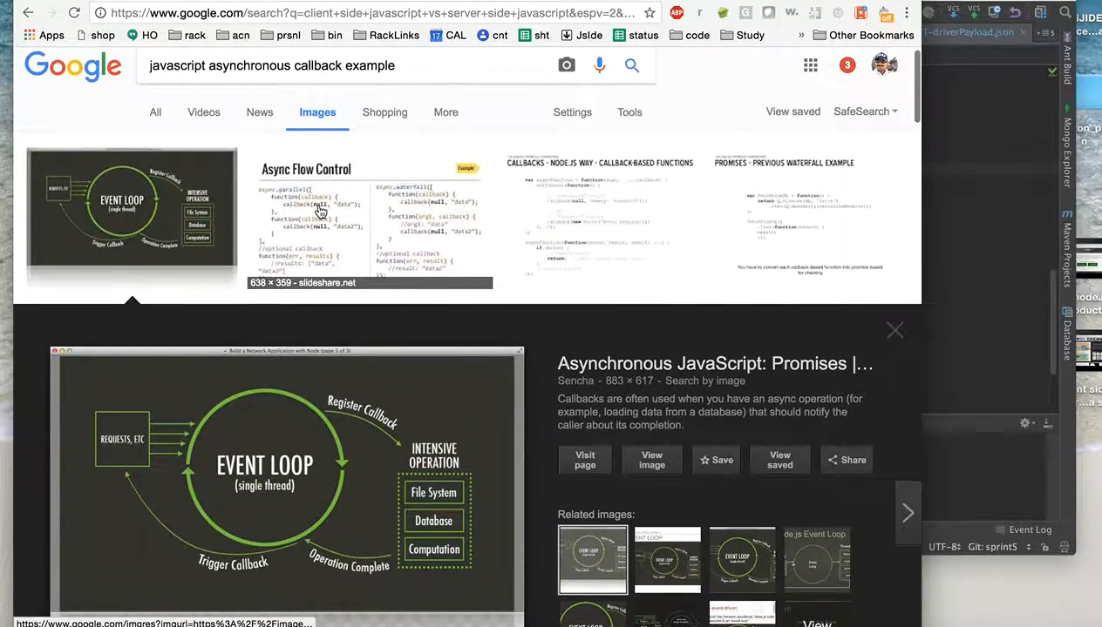
pyautogui.click(369, 223)
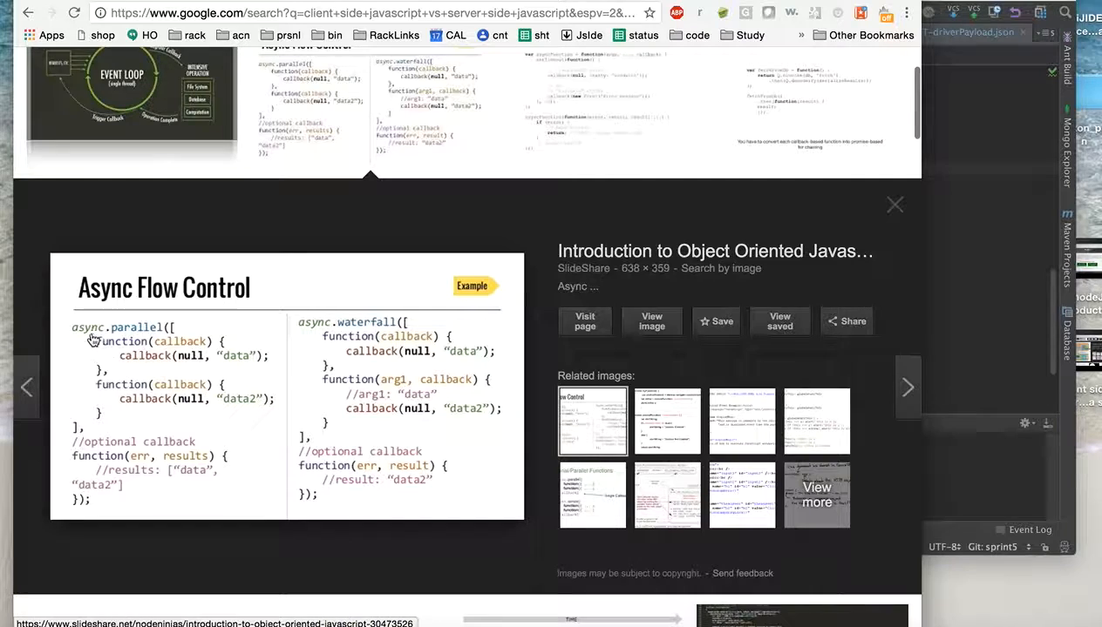
pyautogui.moveTo(151, 335)
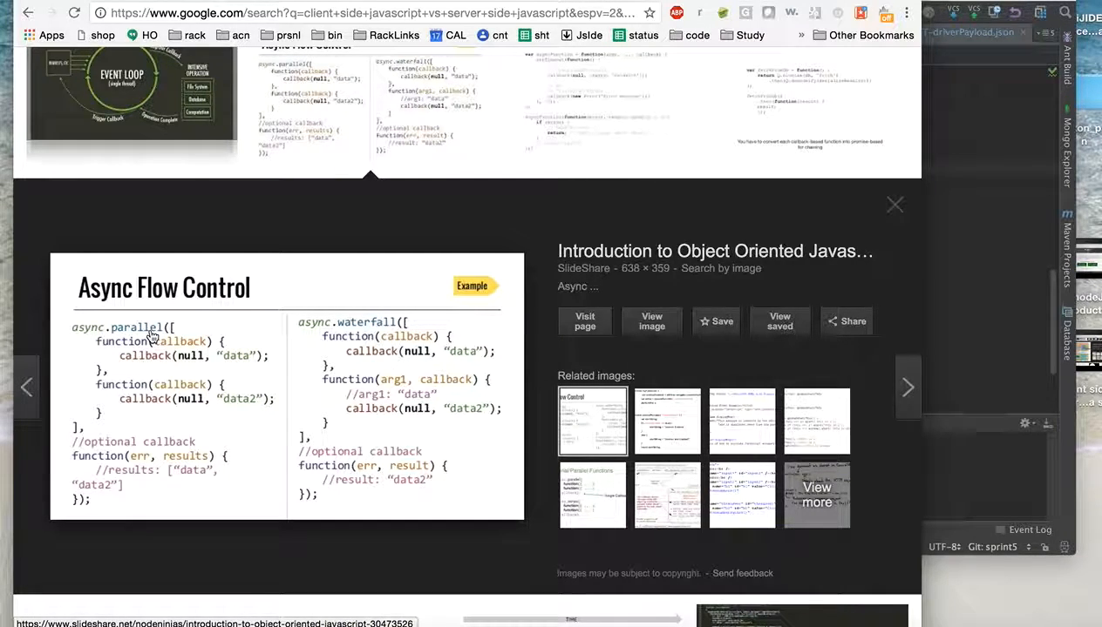
pyautogui.moveTo(415, 377)
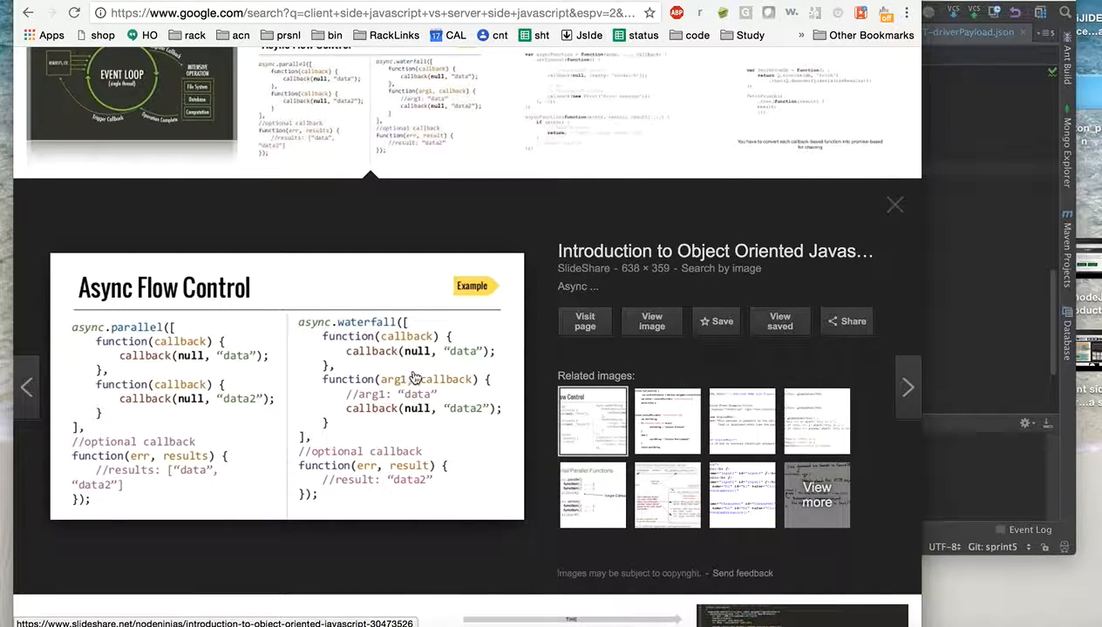
pyautogui.moveTo(380, 339)
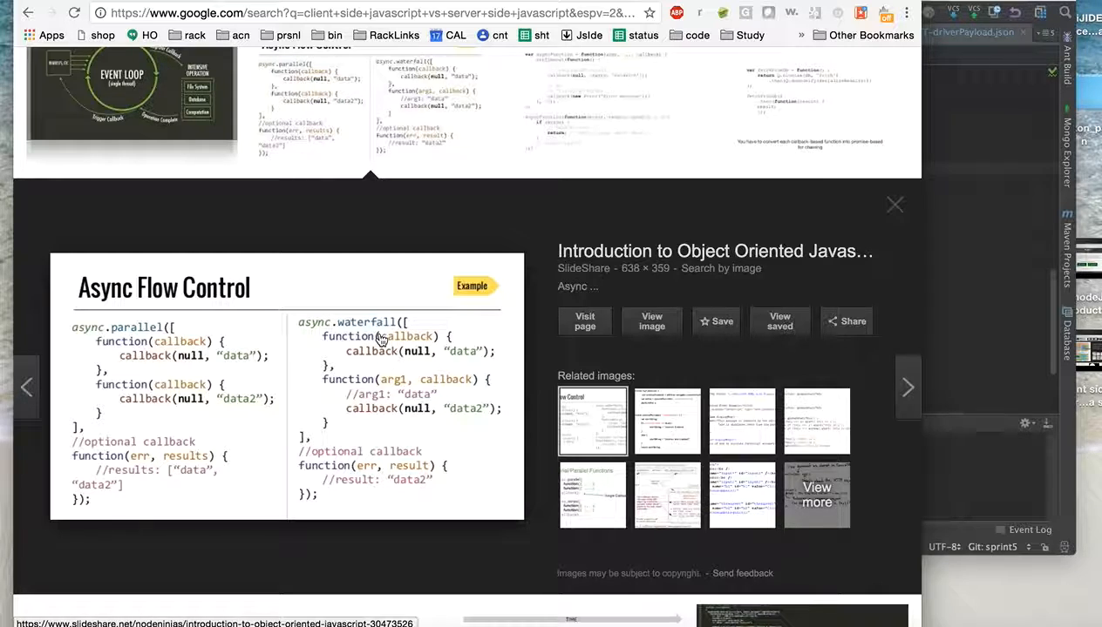
pyautogui.moveTo(199, 307)
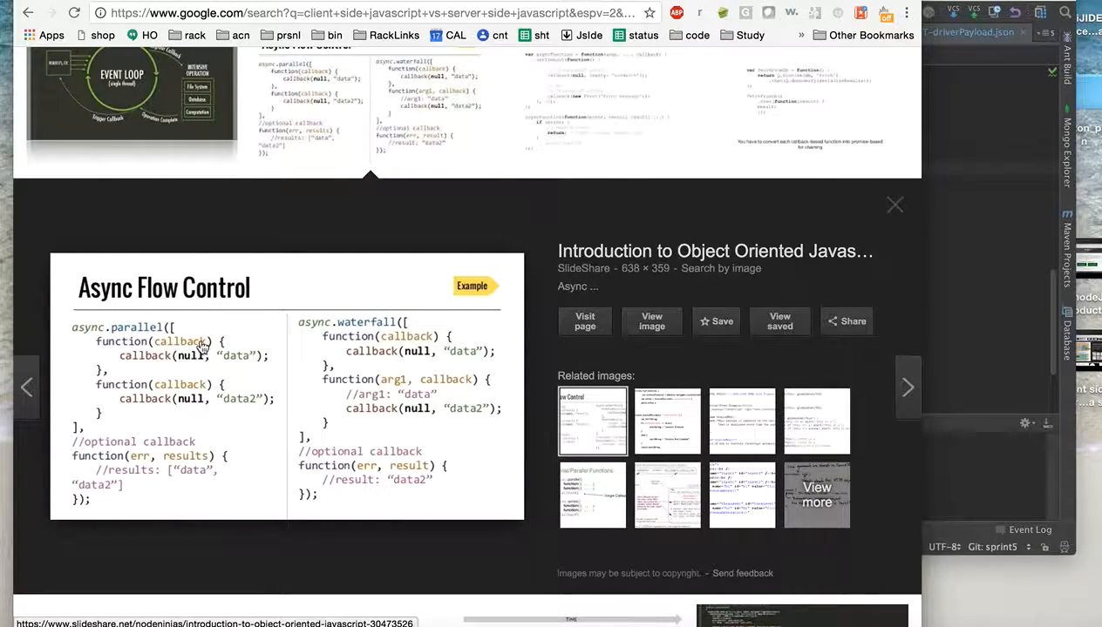
pyautogui.moveTo(148, 474)
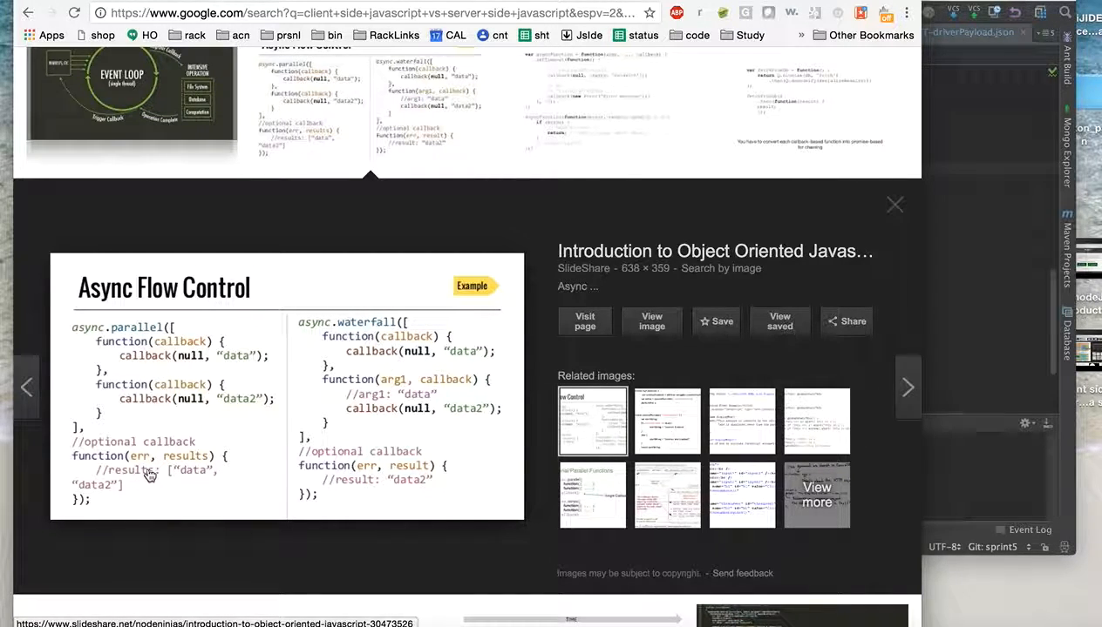
pyautogui.moveTo(108, 338)
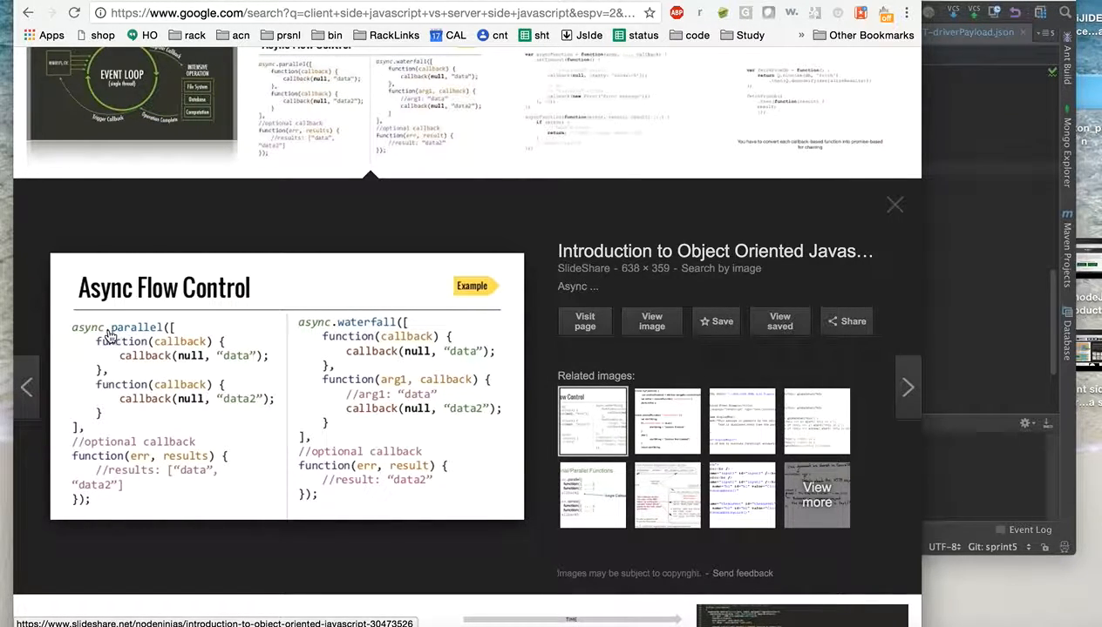
pyautogui.moveTo(192, 348)
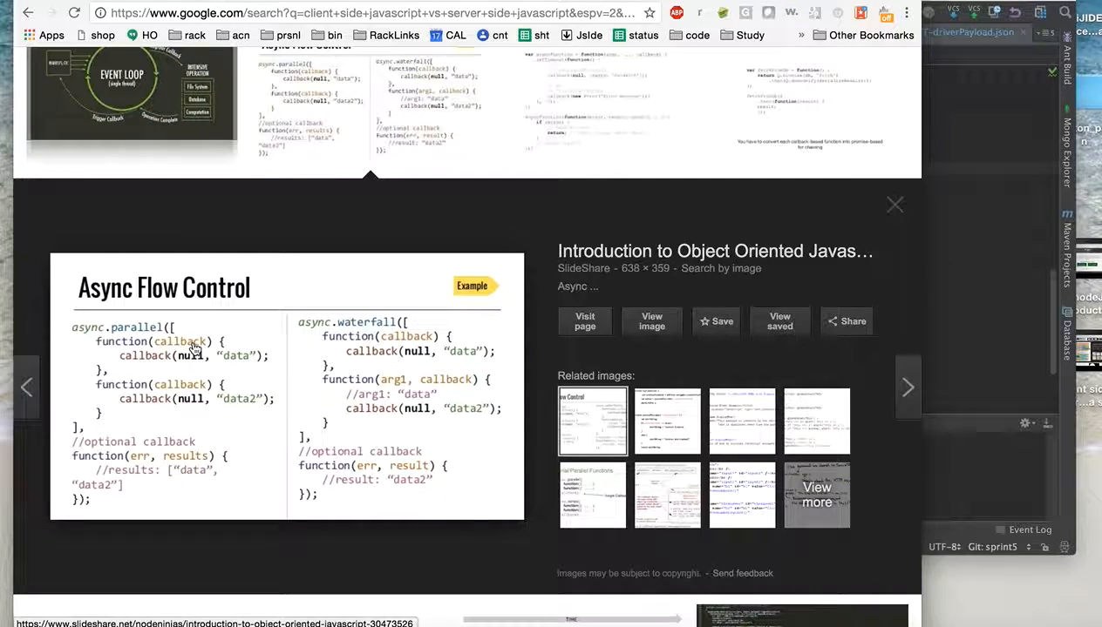
pyautogui.moveTo(157, 365)
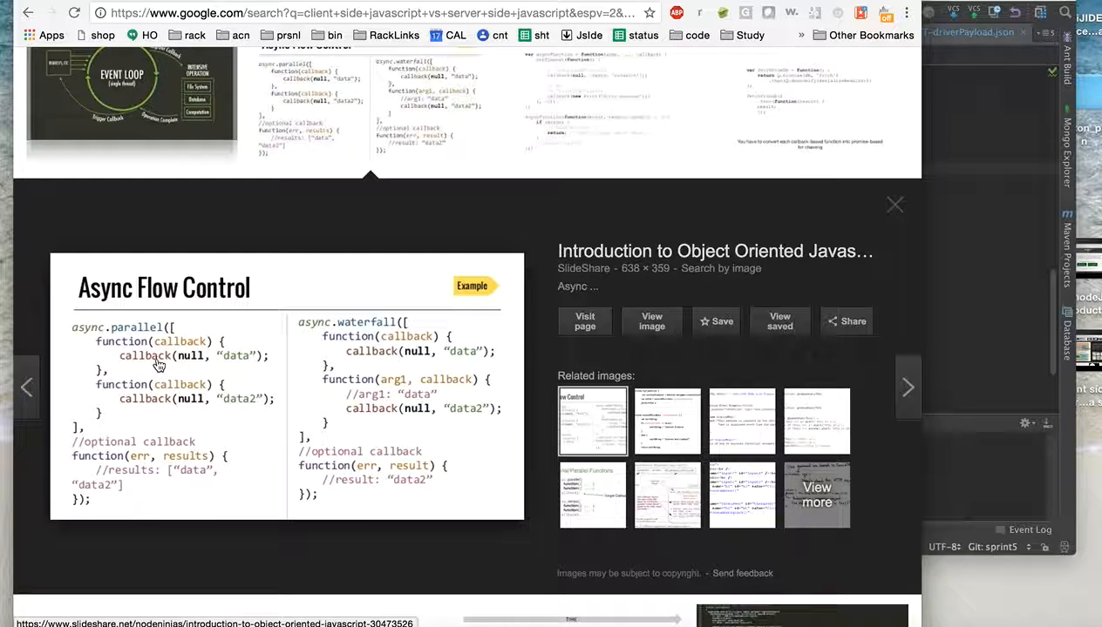
pyautogui.moveTo(152, 314)
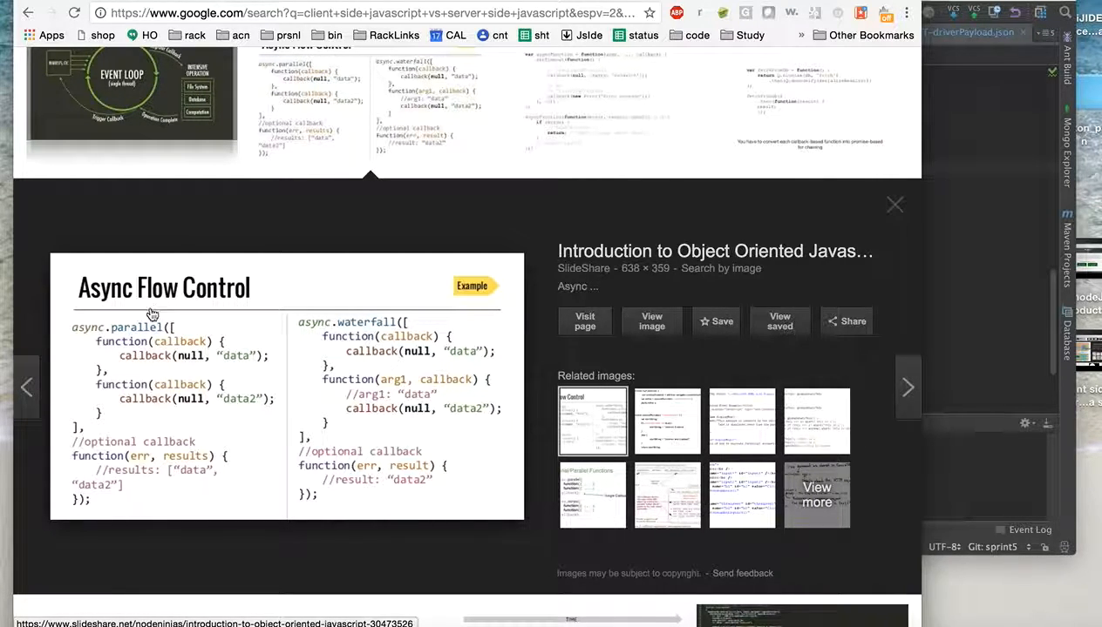
pyautogui.moveTo(161, 361)
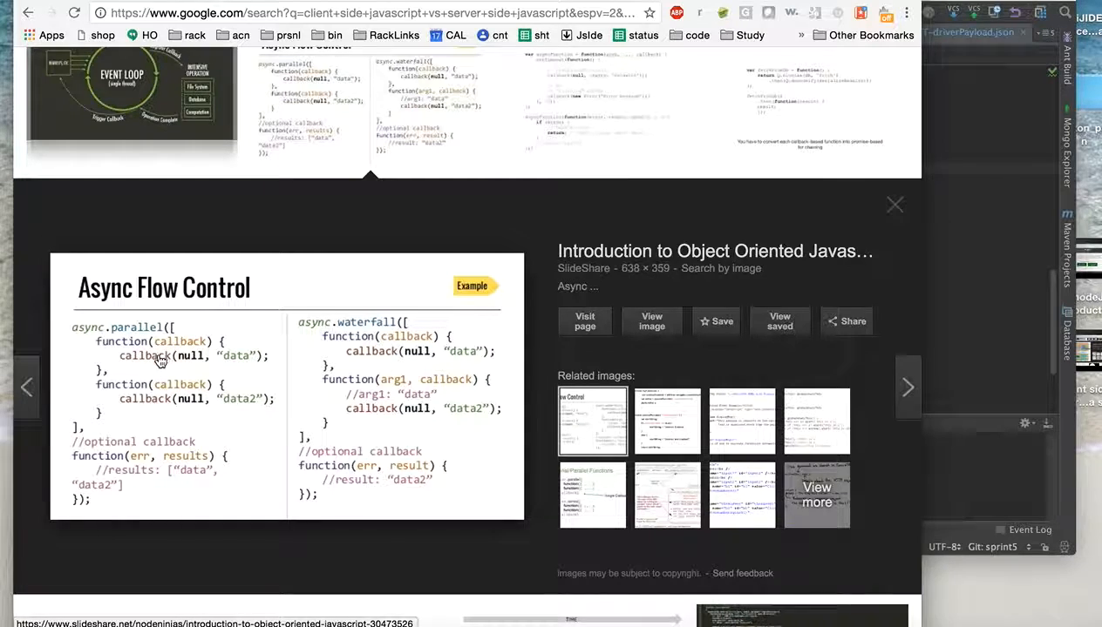
pyautogui.moveTo(185, 365)
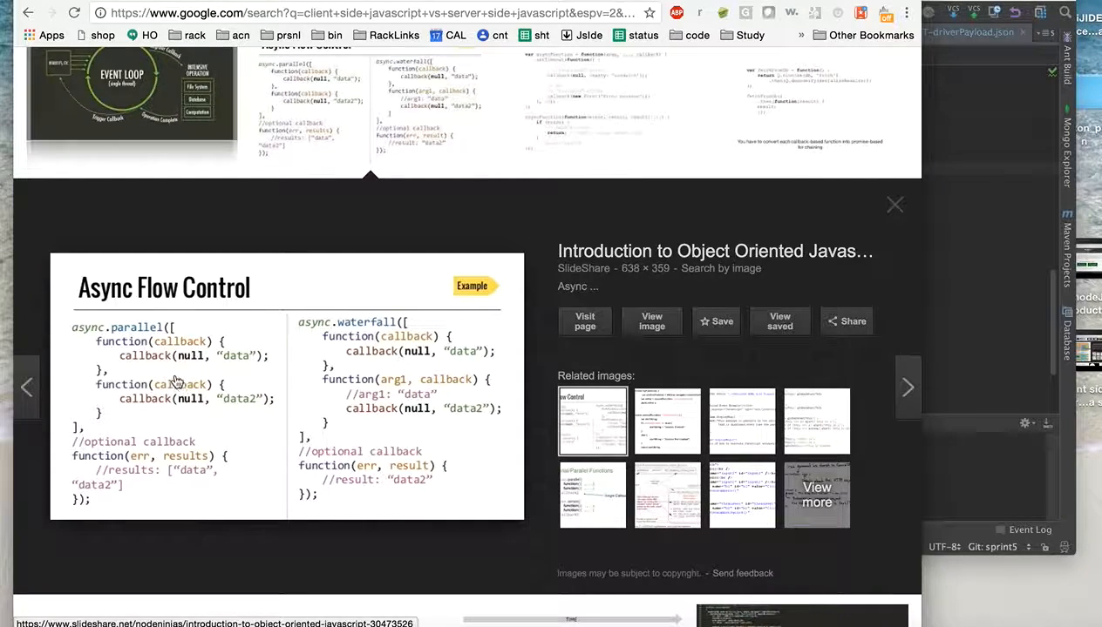
pyautogui.moveTo(148, 342)
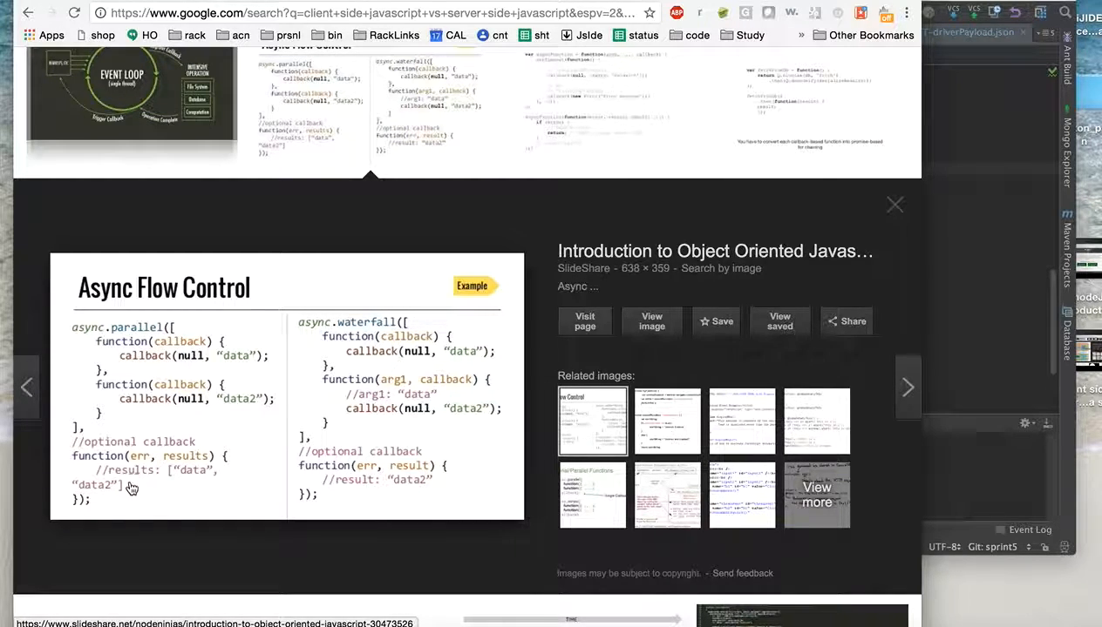
pyautogui.moveTo(206, 338)
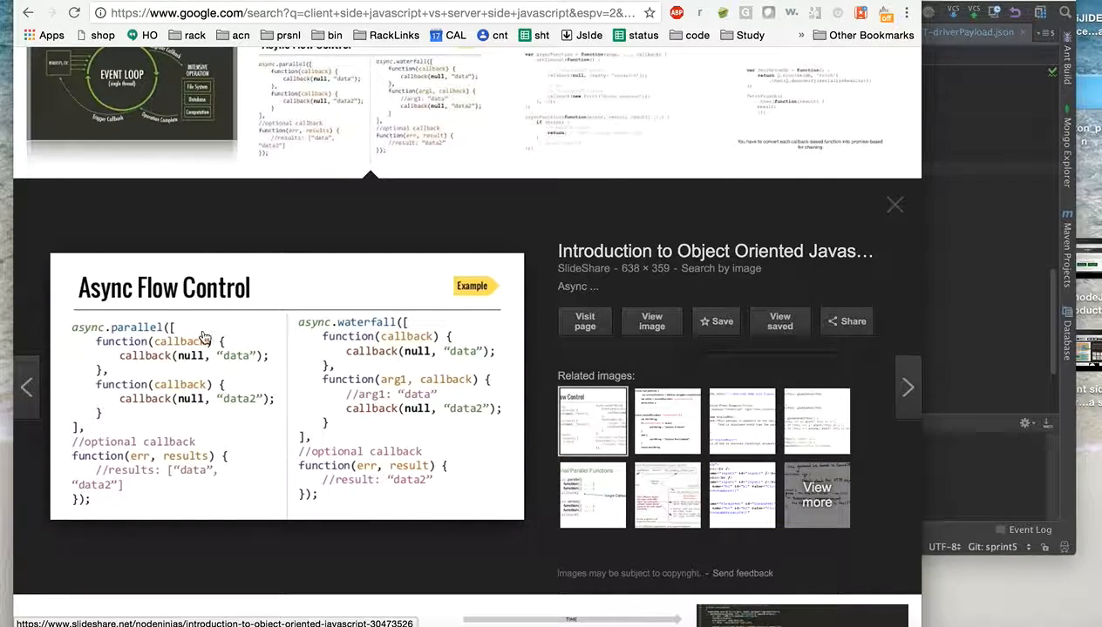
pyautogui.moveTo(334, 331)
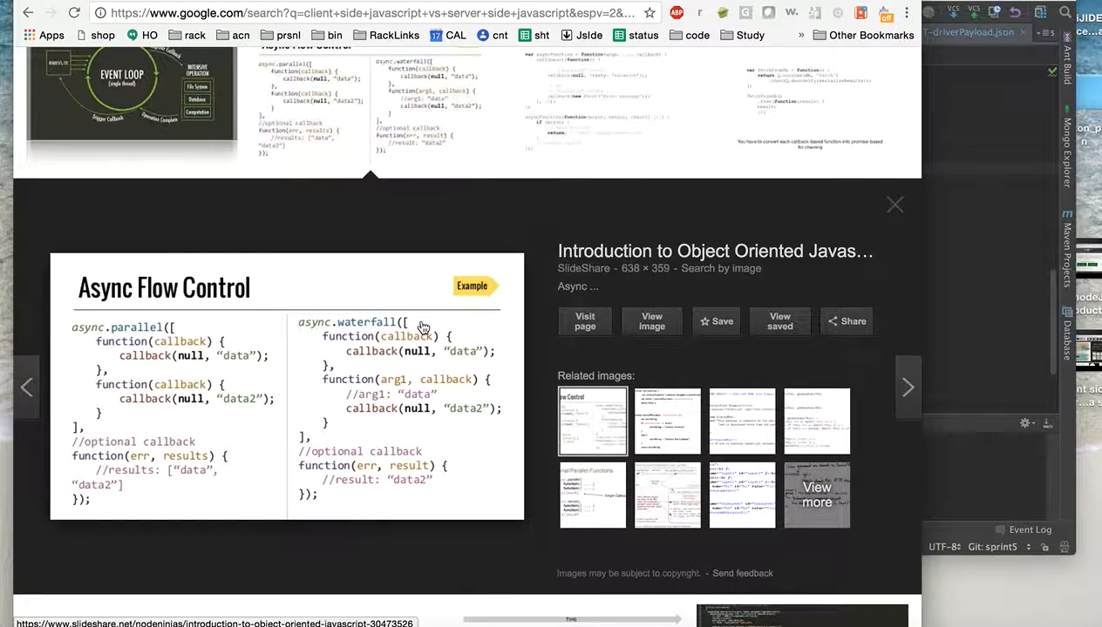
pyautogui.moveTo(345, 370)
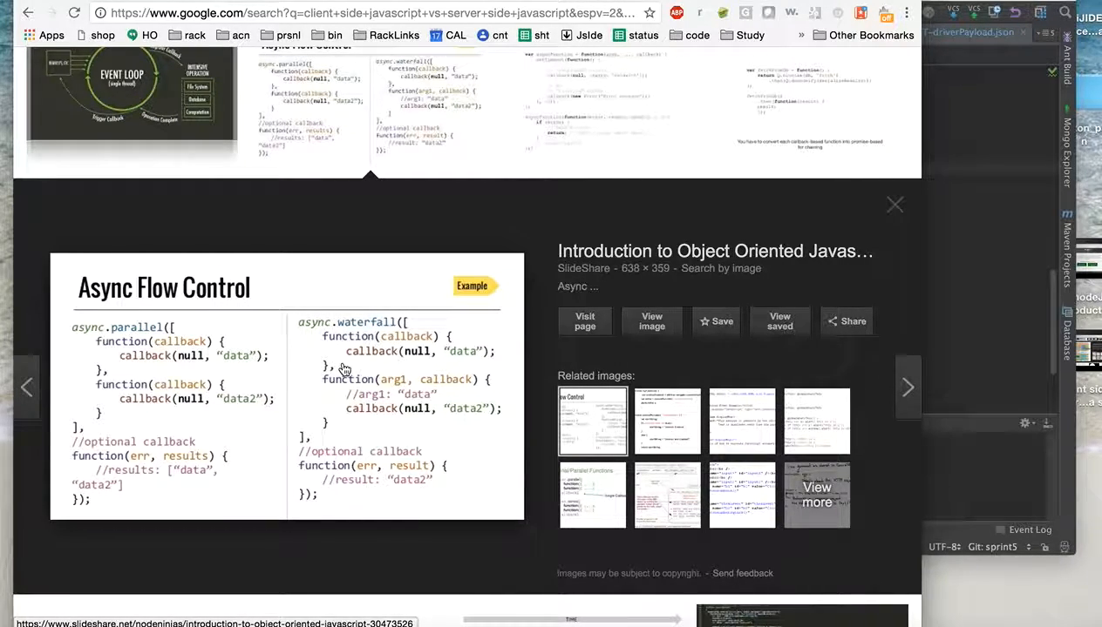
pyautogui.moveTo(178, 345)
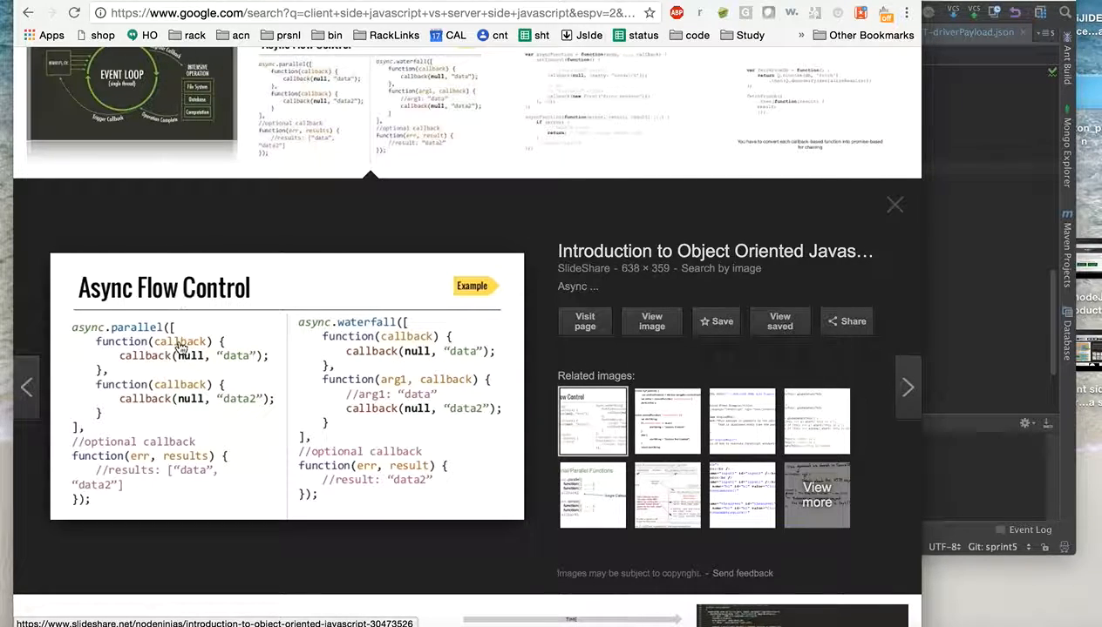
pyautogui.moveTo(80, 341)
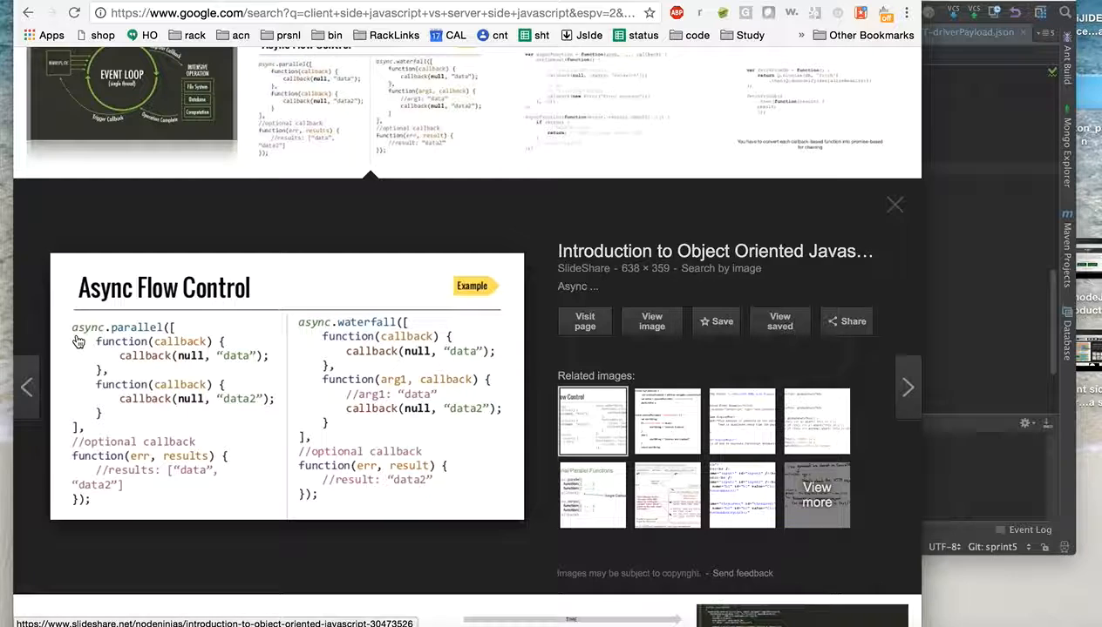
pyautogui.moveTo(307, 328)
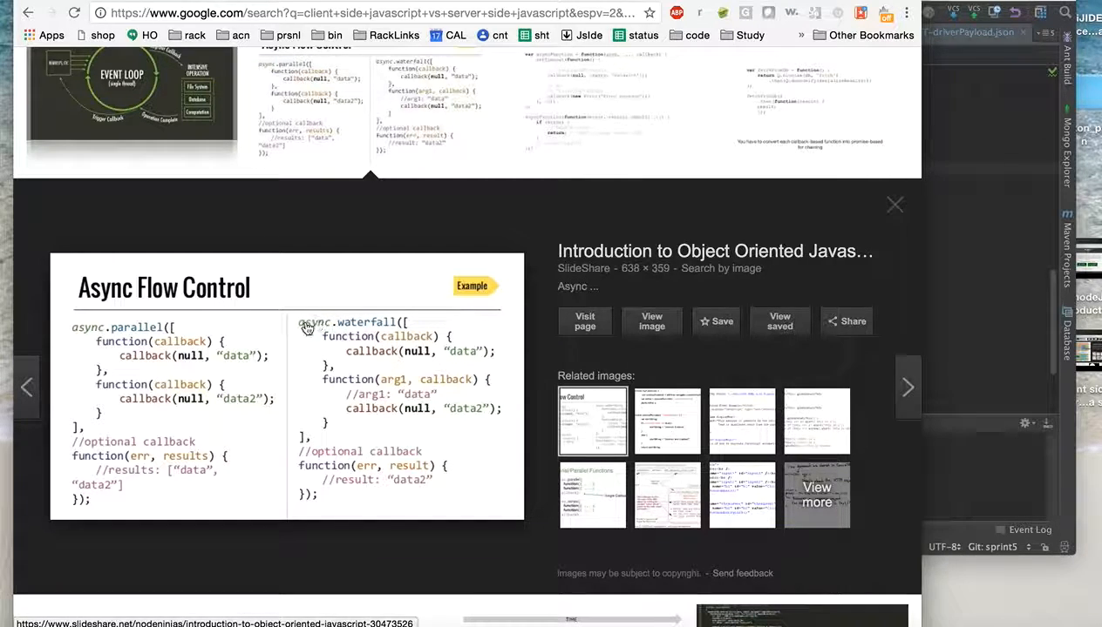
pyautogui.moveTo(328, 338)
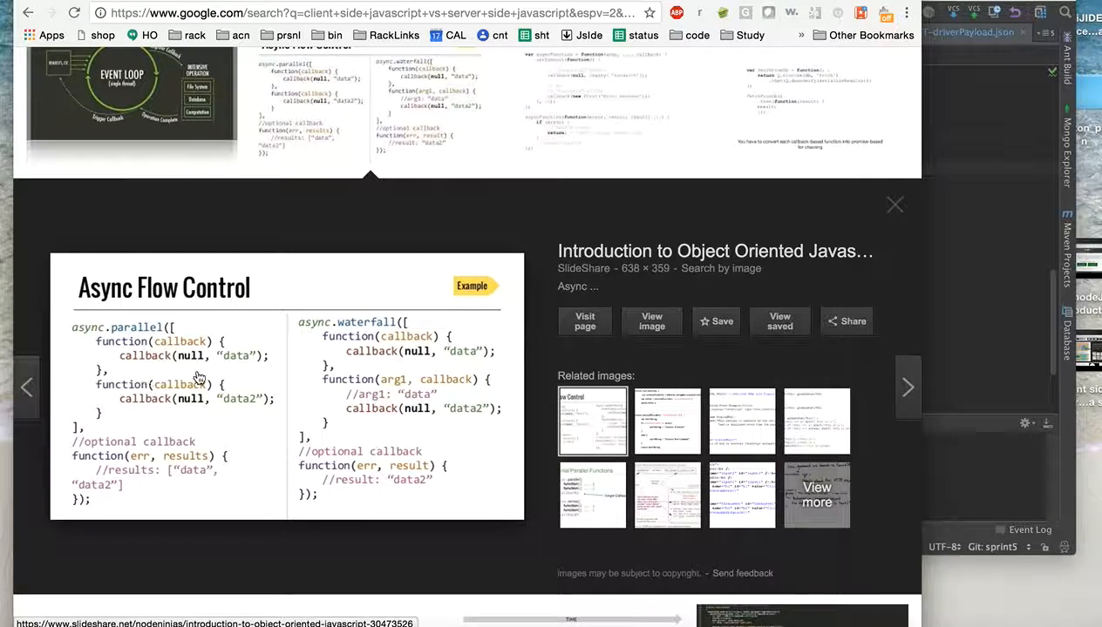
pyautogui.moveTo(168, 349)
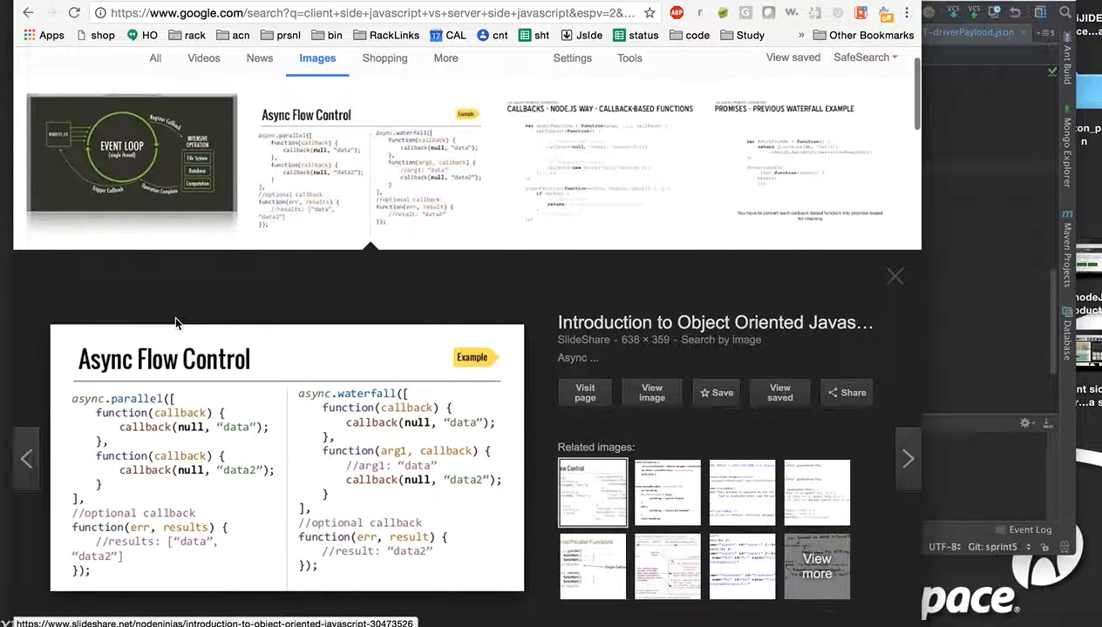
pyautogui.scroll(-3)
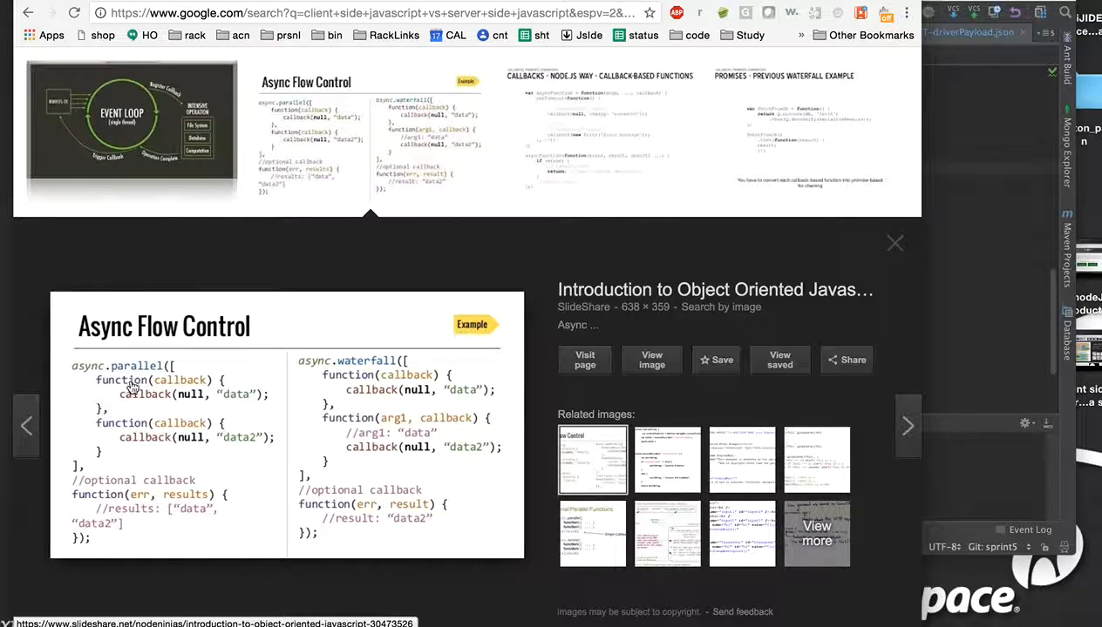
pyautogui.moveTo(188, 433)
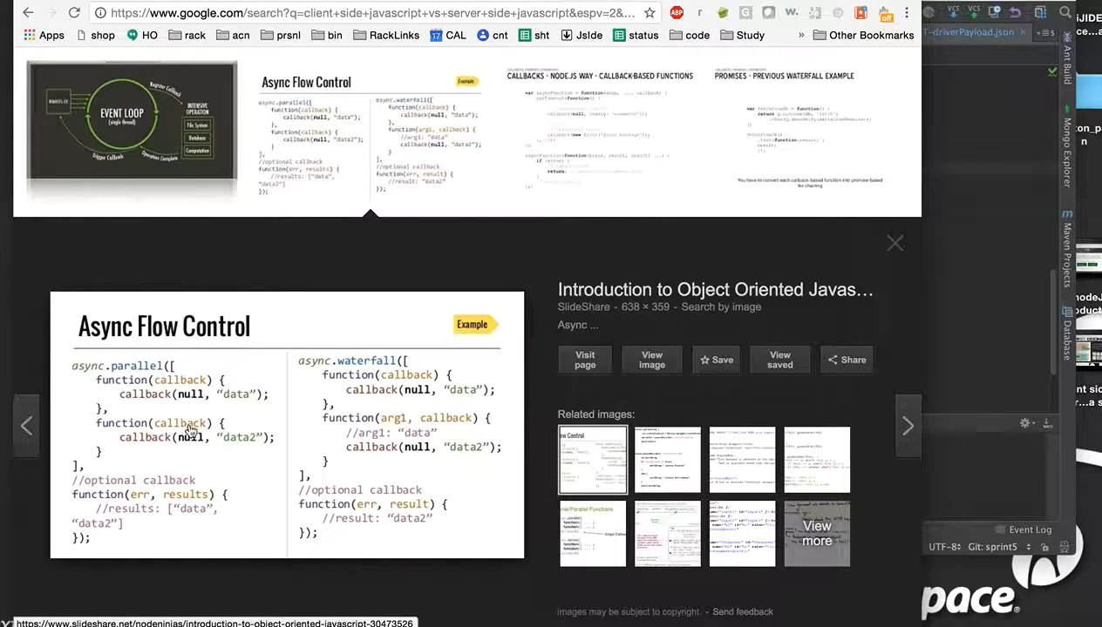
pyautogui.moveTo(322, 373)
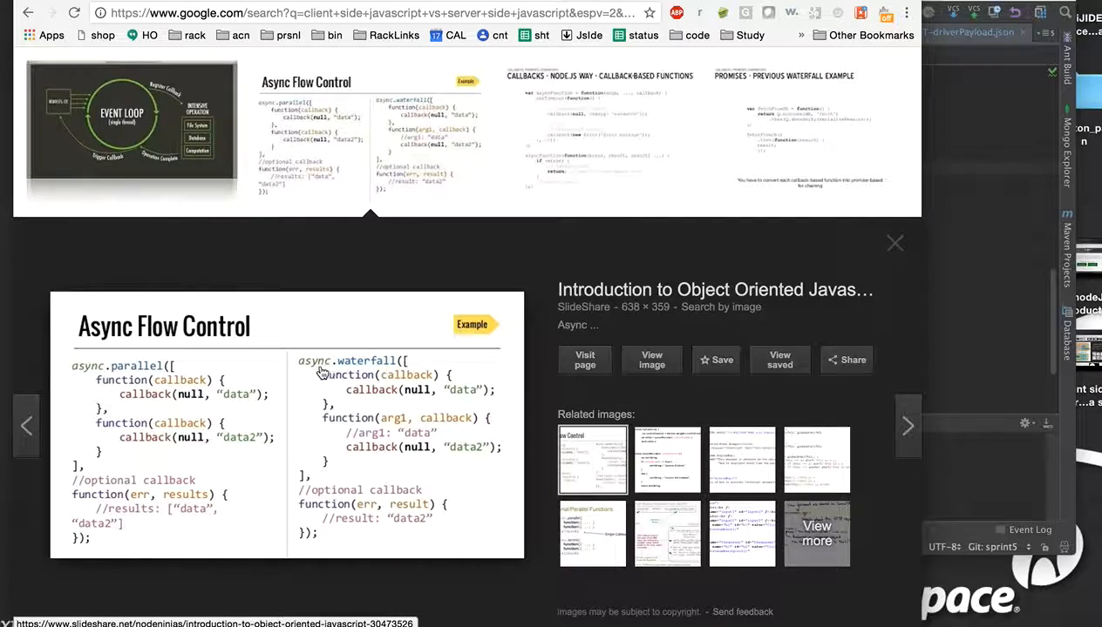
pyautogui.moveTo(361, 384)
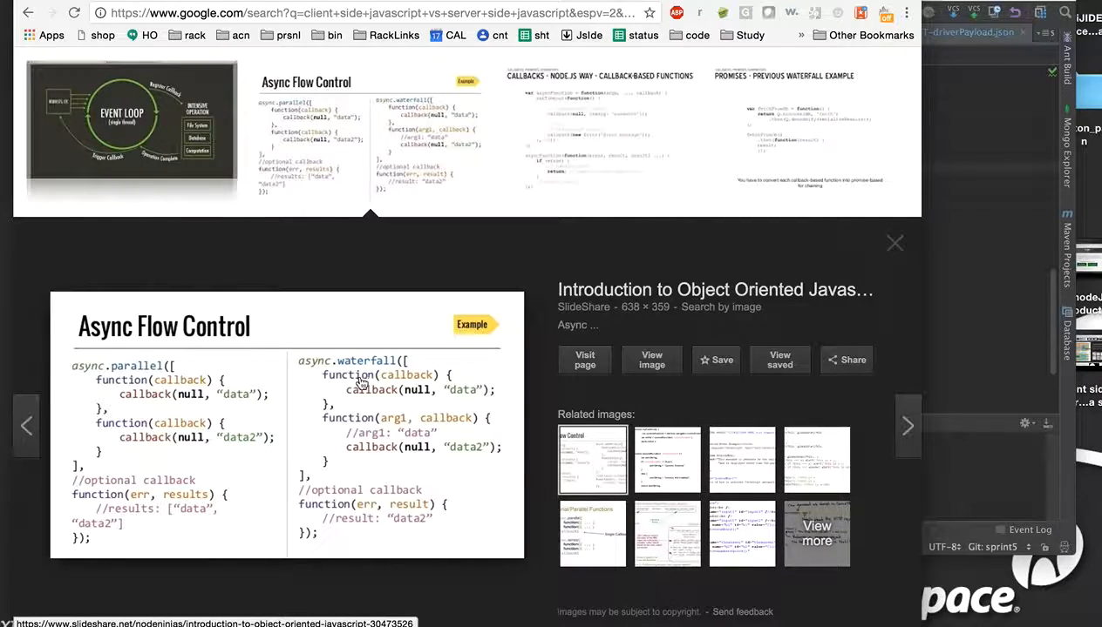
pyautogui.moveTo(366, 391)
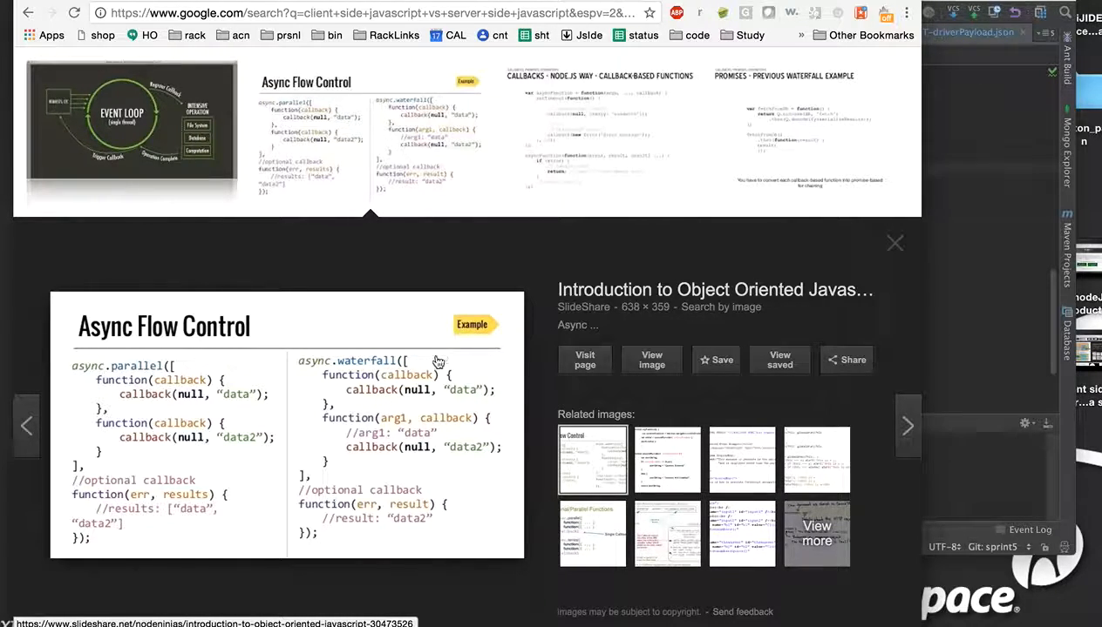
pyautogui.moveTo(215, 394)
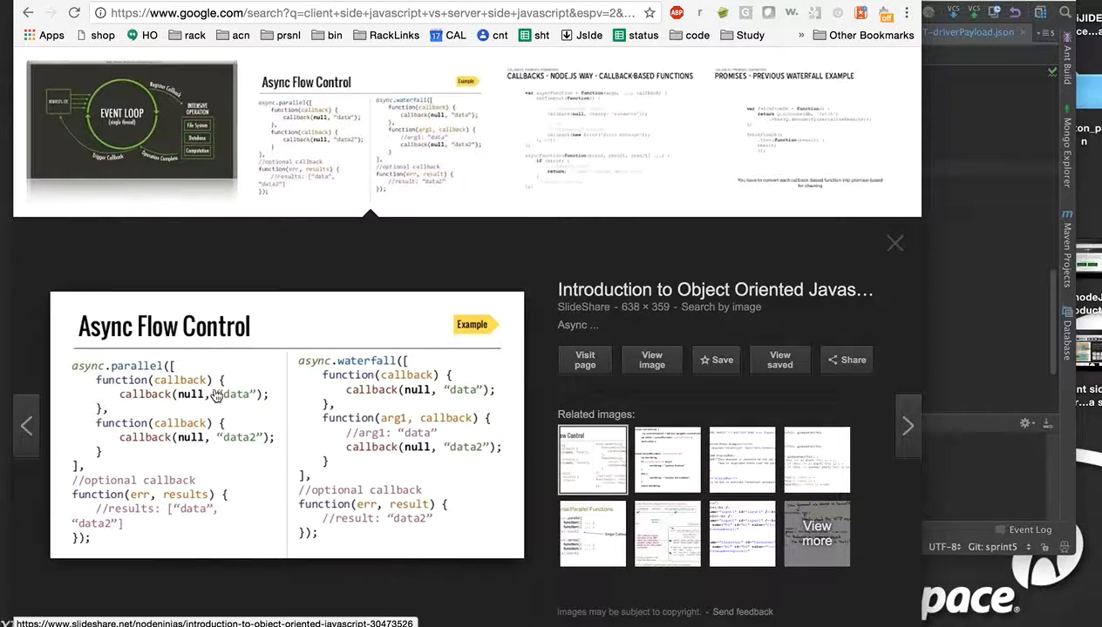
pyautogui.moveTo(352, 404)
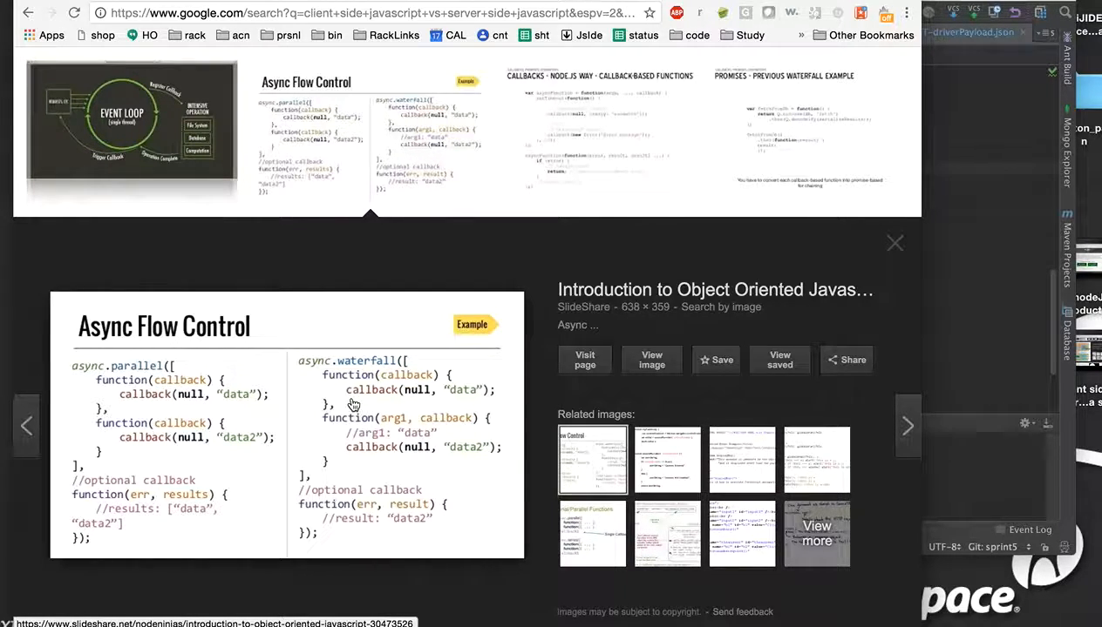
pyautogui.moveTo(439, 404)
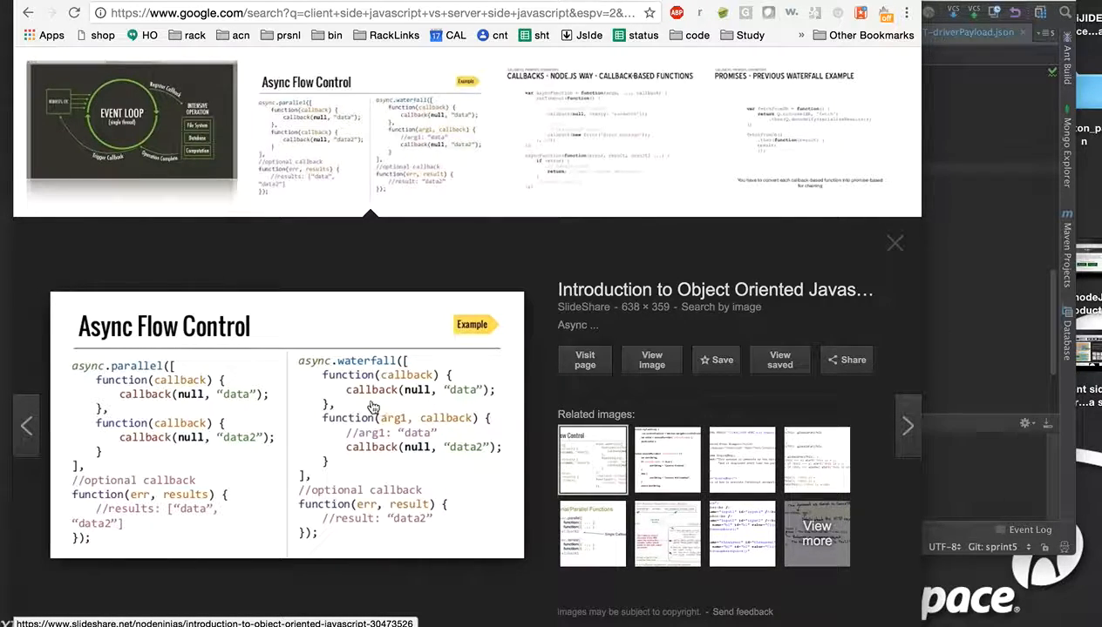
pyautogui.moveTo(229, 403)
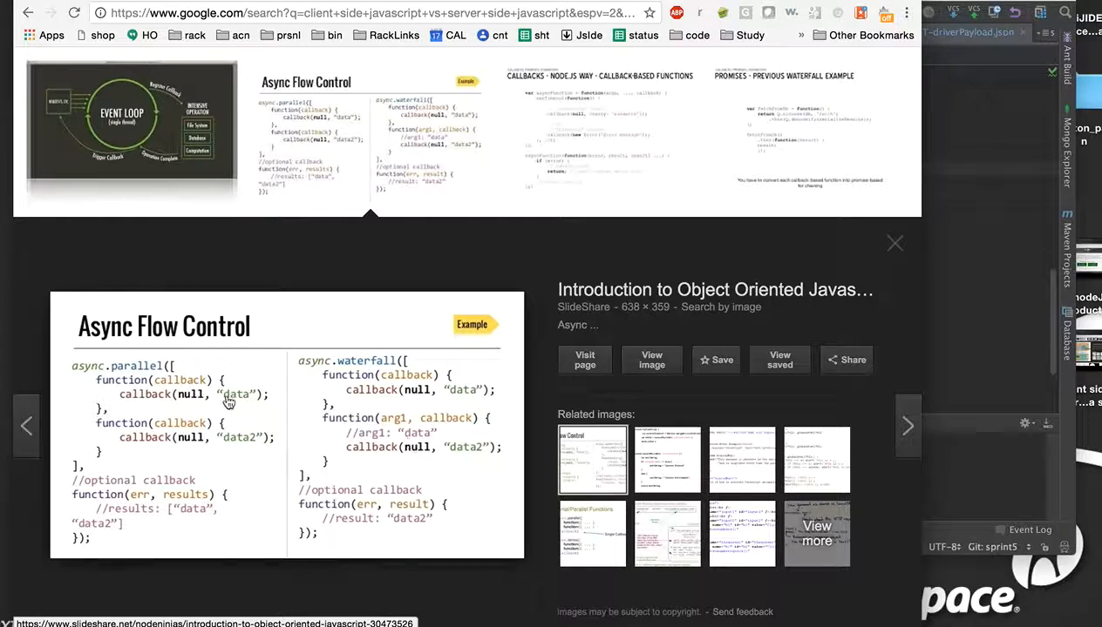
pyautogui.scroll(-3)
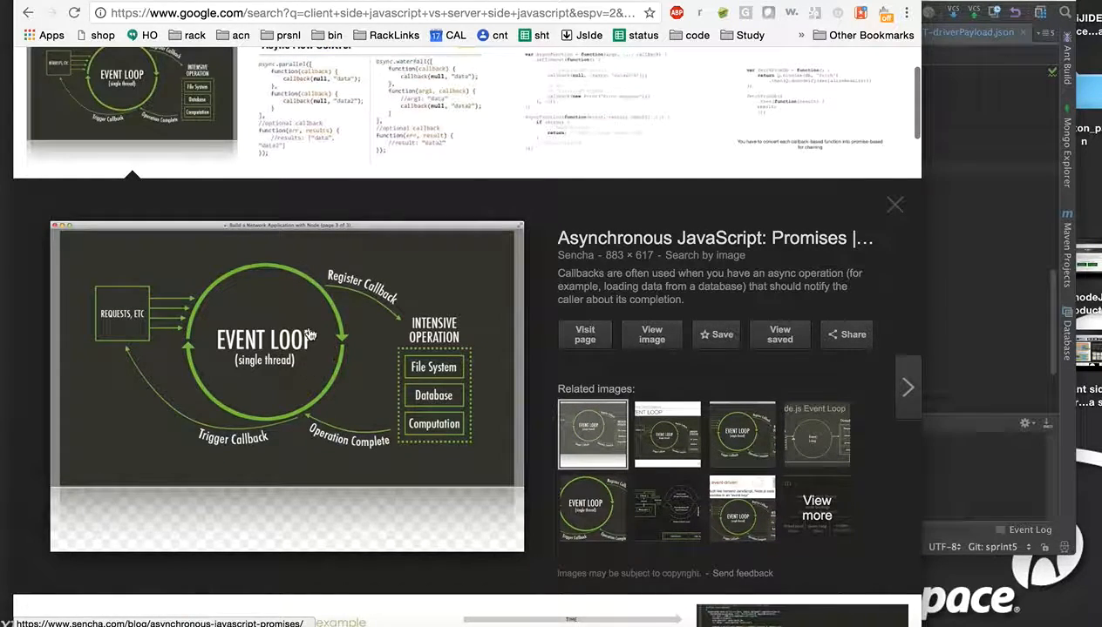
pyautogui.moveTo(310, 301)
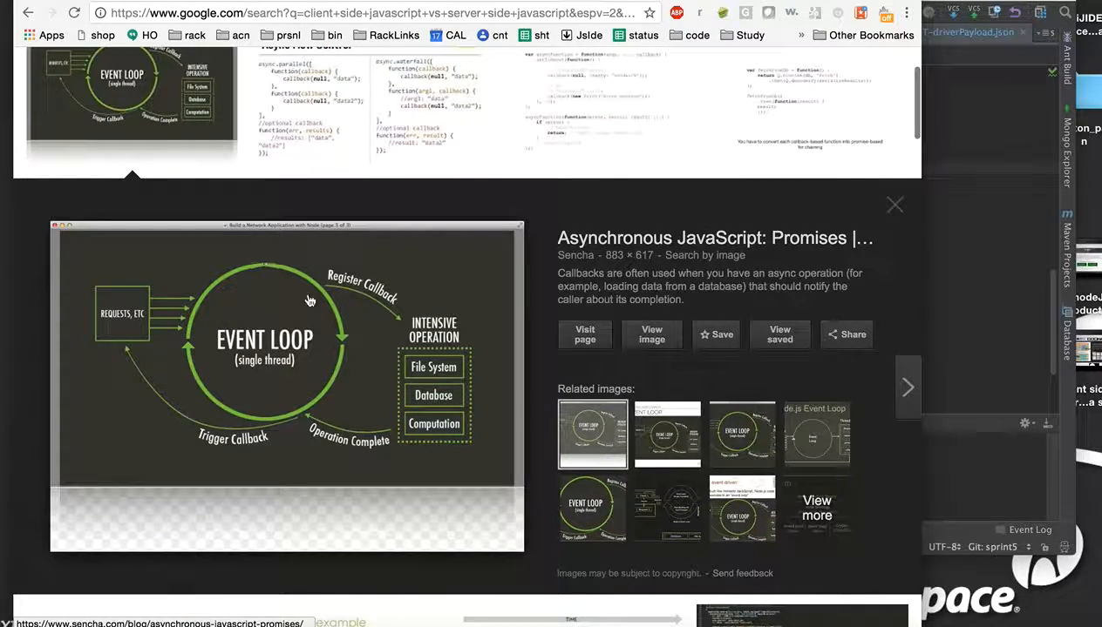
pyautogui.moveTo(284, 434)
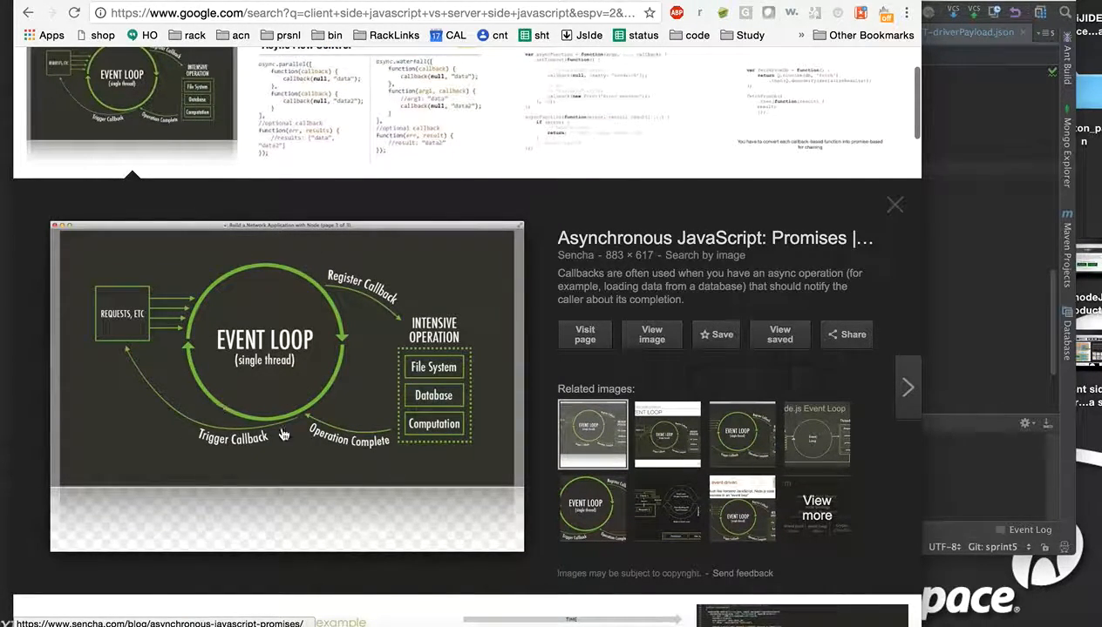
pyautogui.moveTo(253, 432)
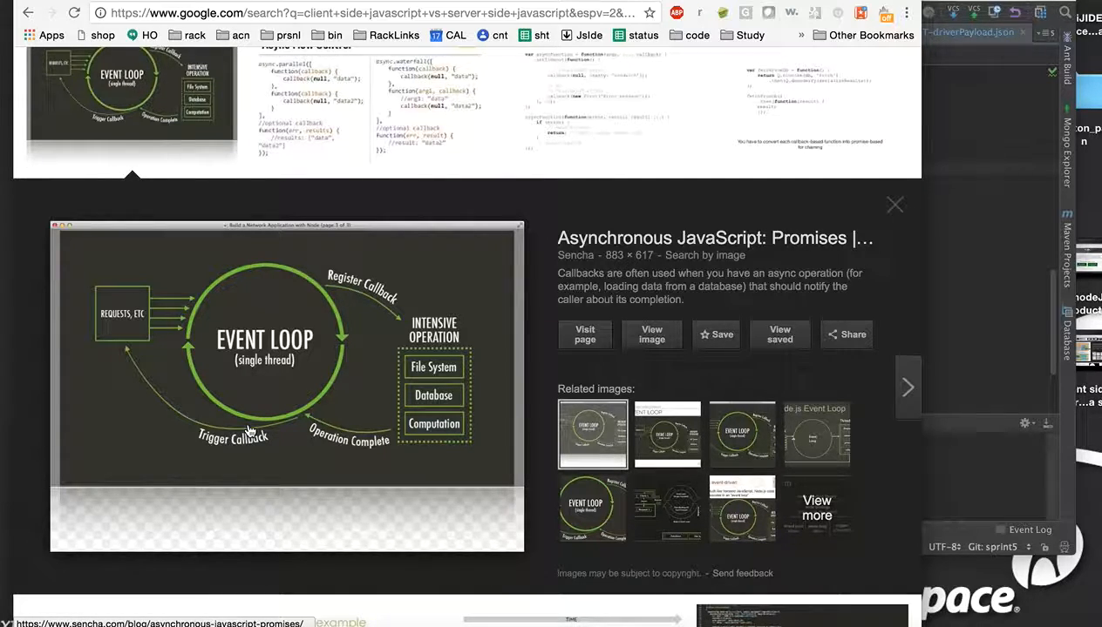
pyautogui.moveTo(253, 415)
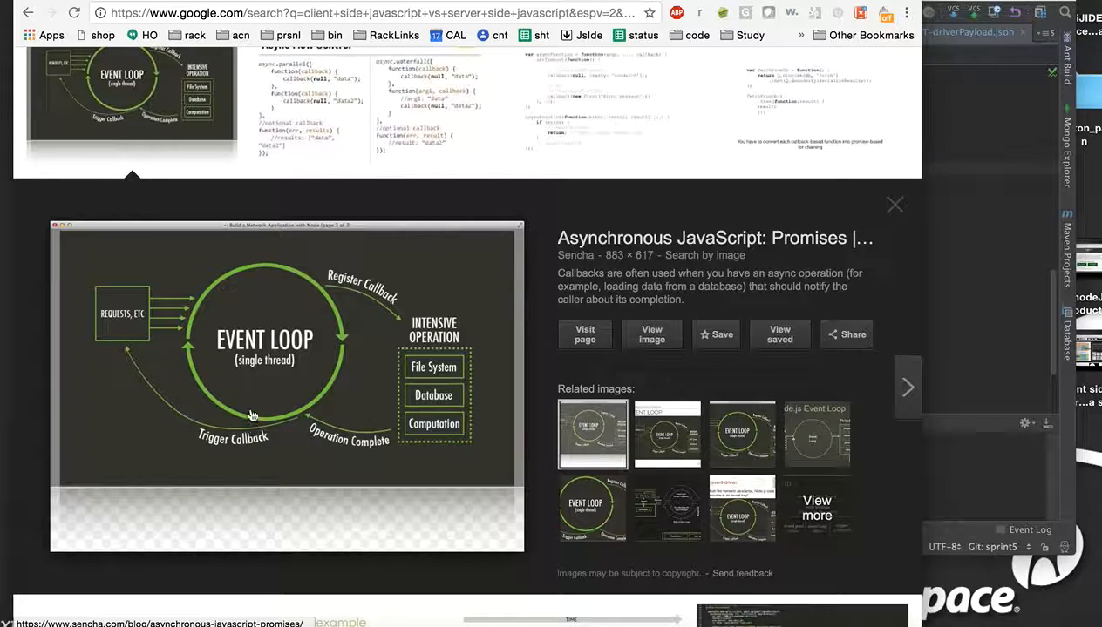
pyautogui.moveTo(227, 388)
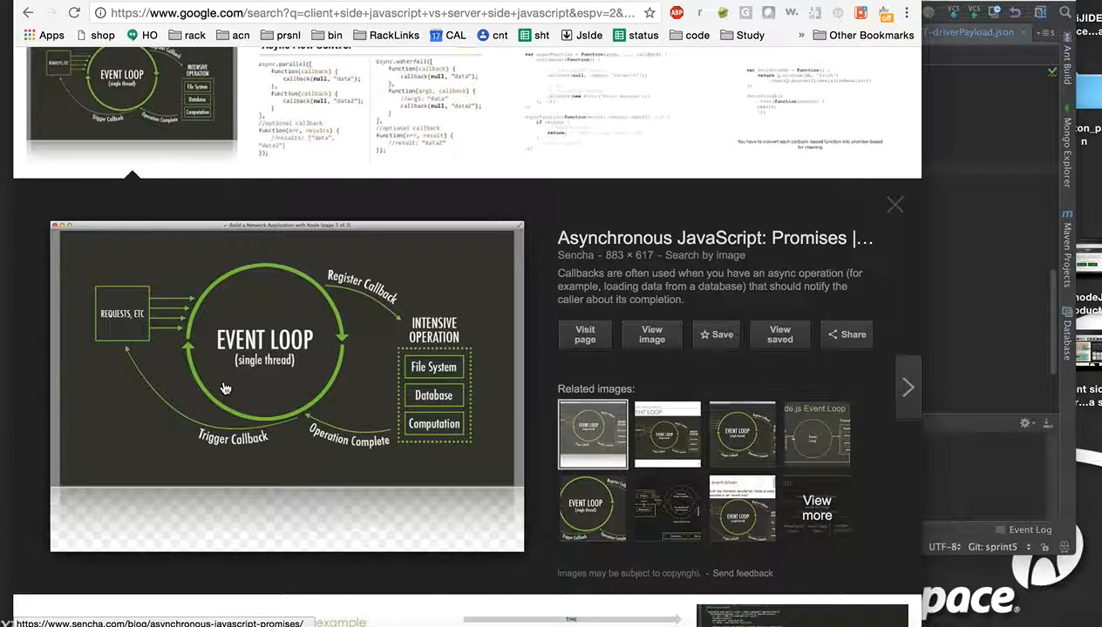
pyautogui.moveTo(206, 320)
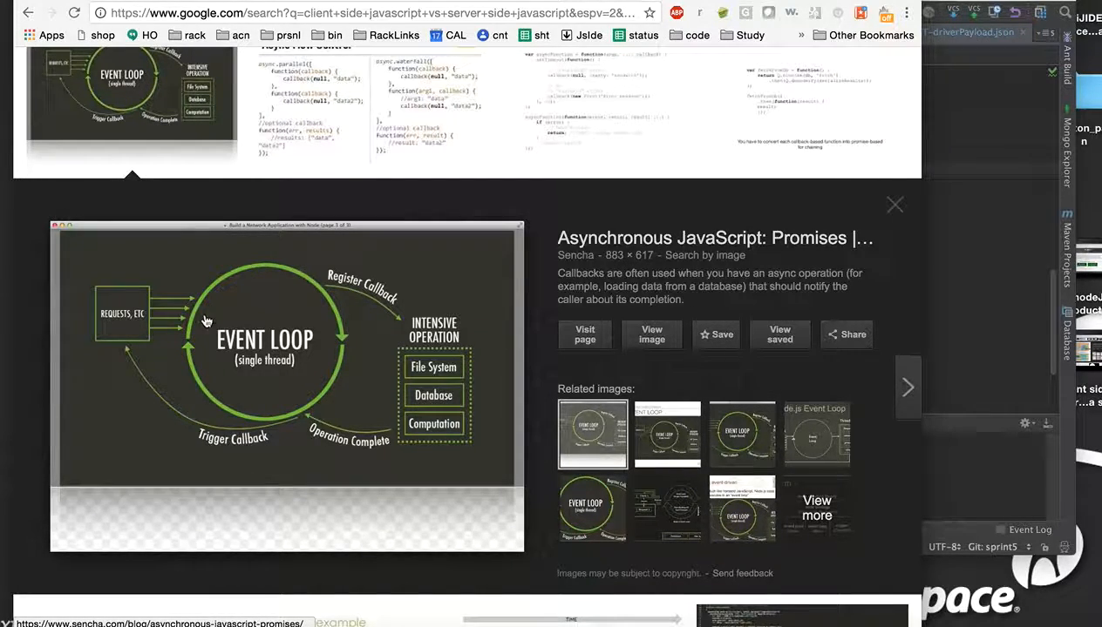
pyautogui.moveTo(348, 317)
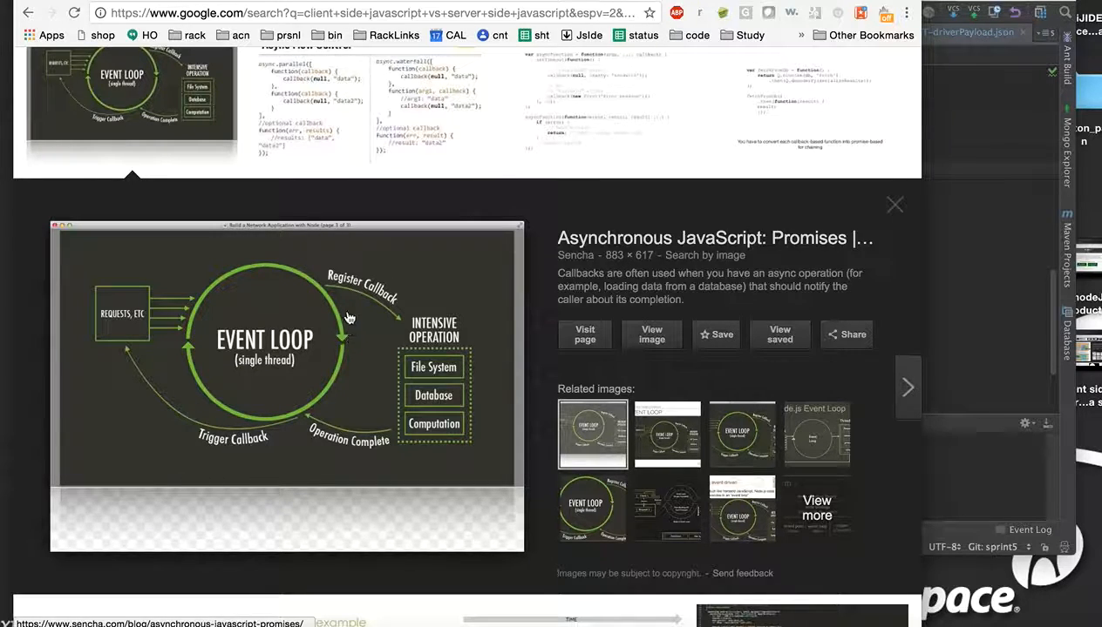
pyautogui.moveTo(324, 291)
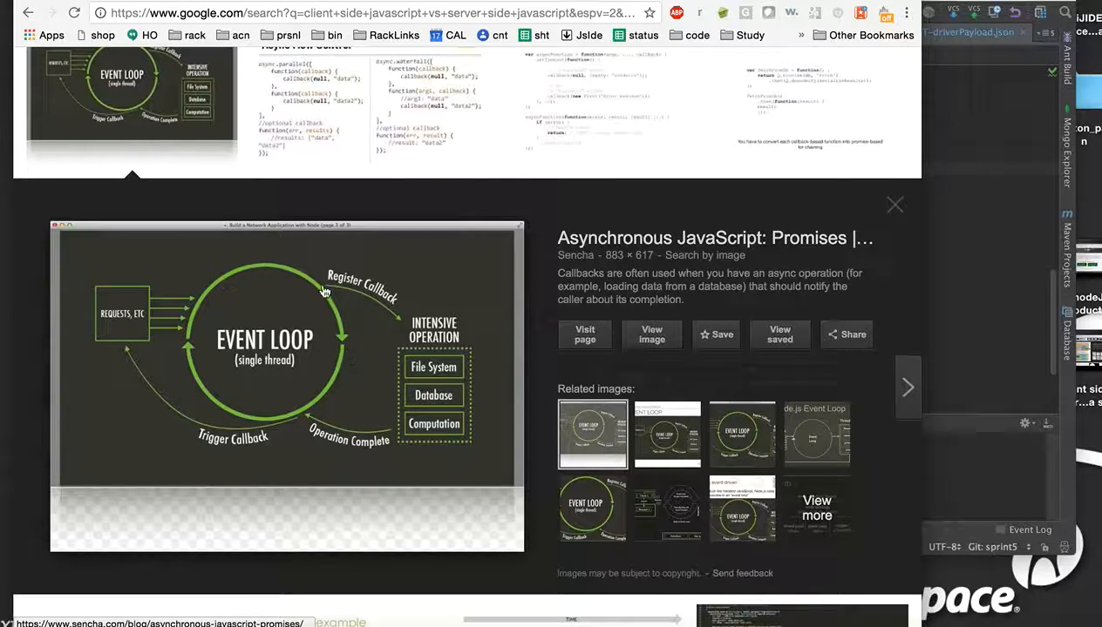
pyautogui.moveTo(258, 439)
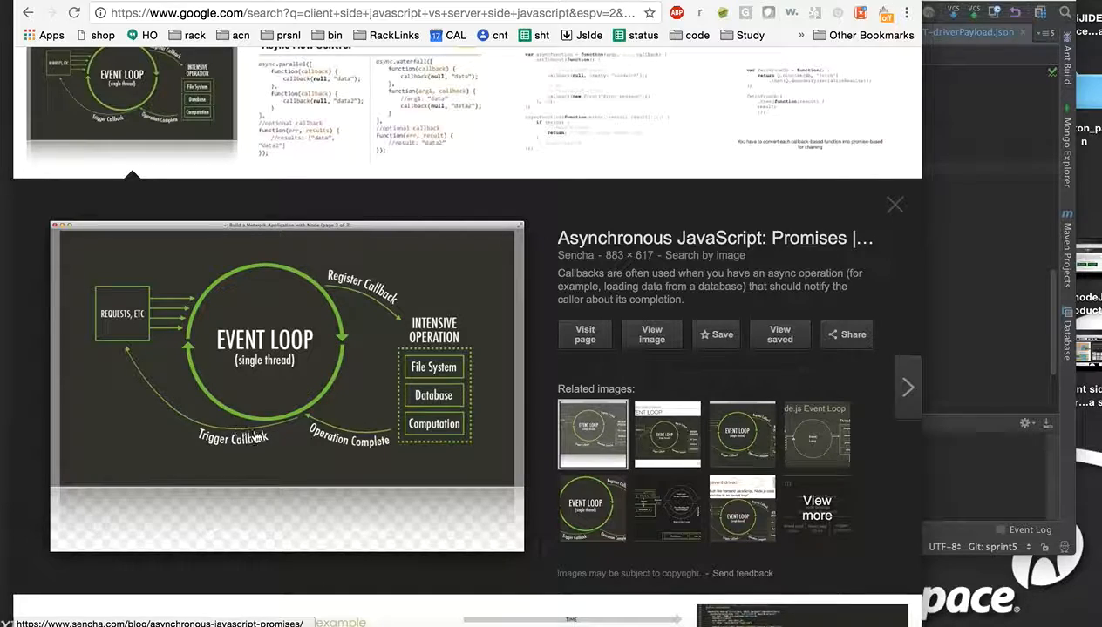
pyautogui.moveTo(264, 397)
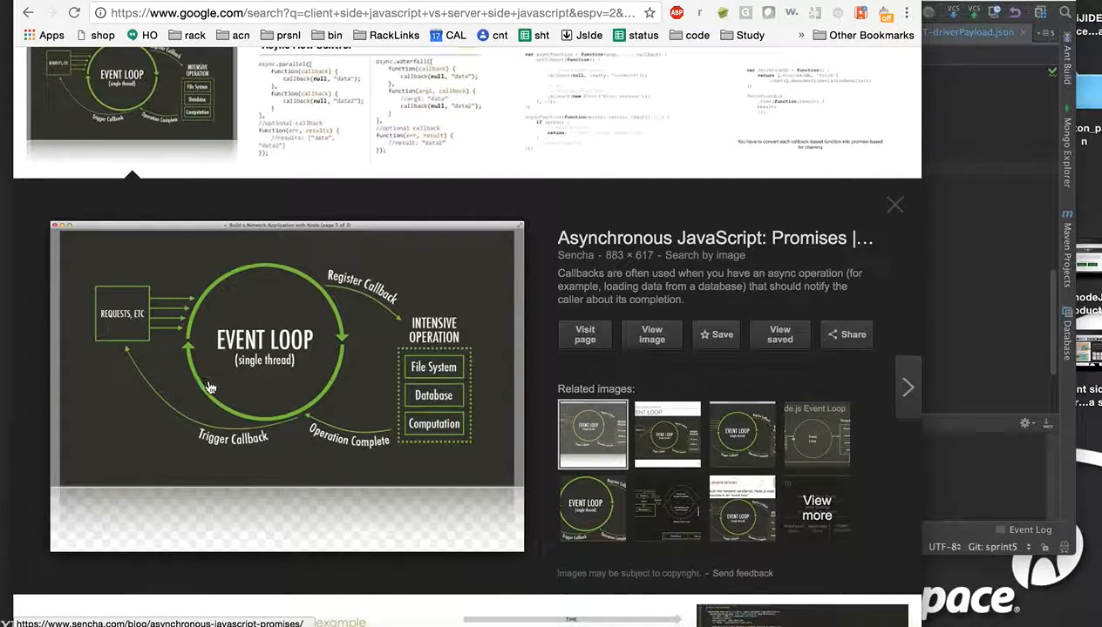
pyautogui.moveTo(305, 285)
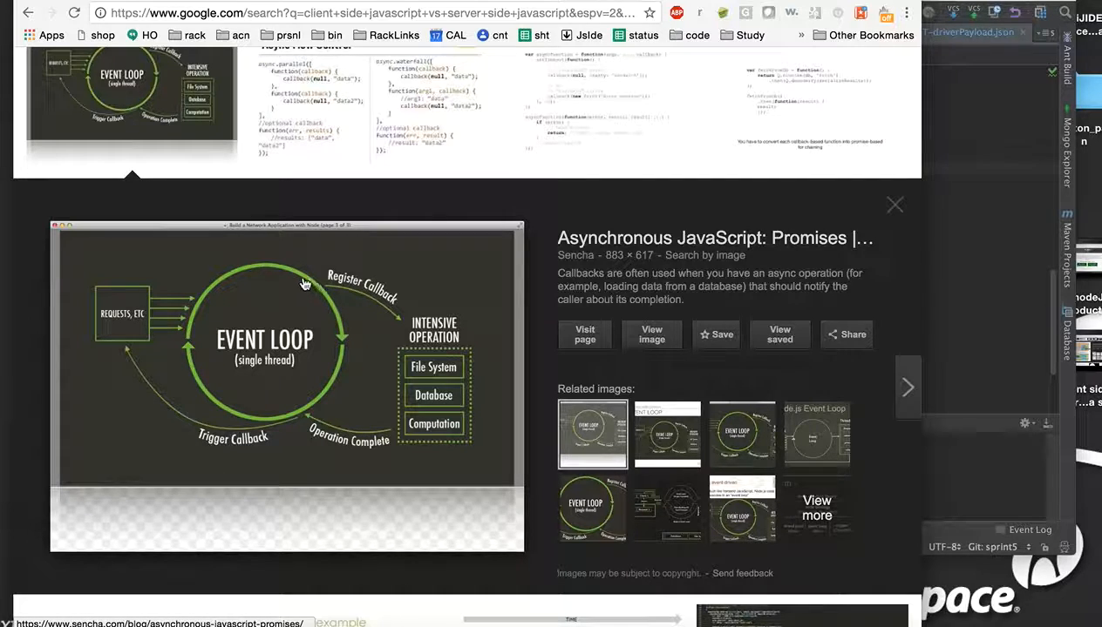
pyautogui.moveTo(190, 332)
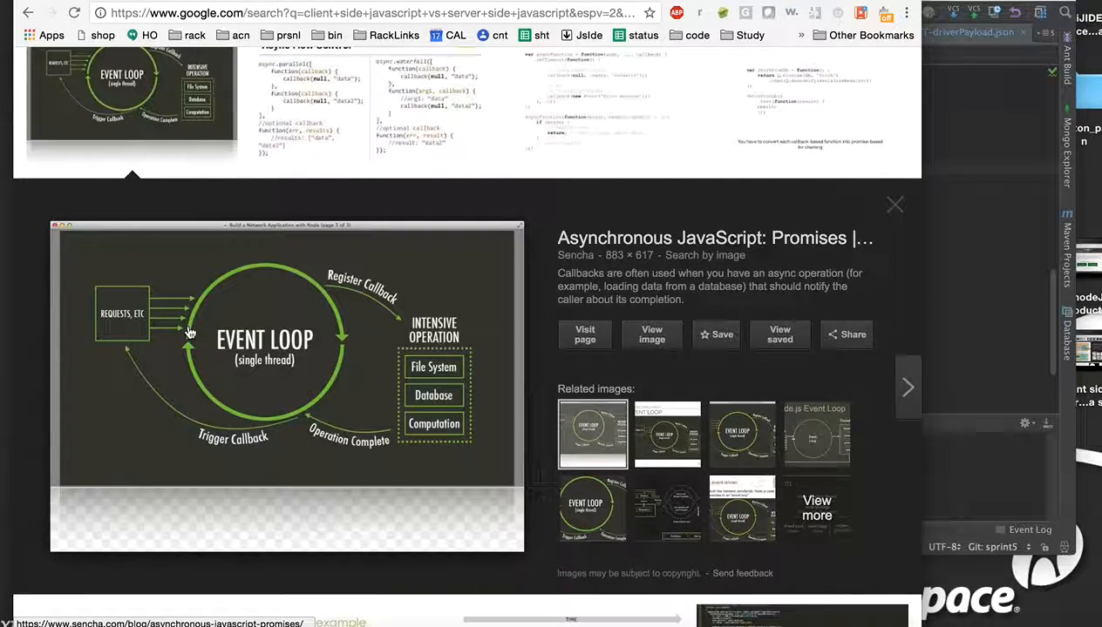
pyautogui.moveTo(171, 322)
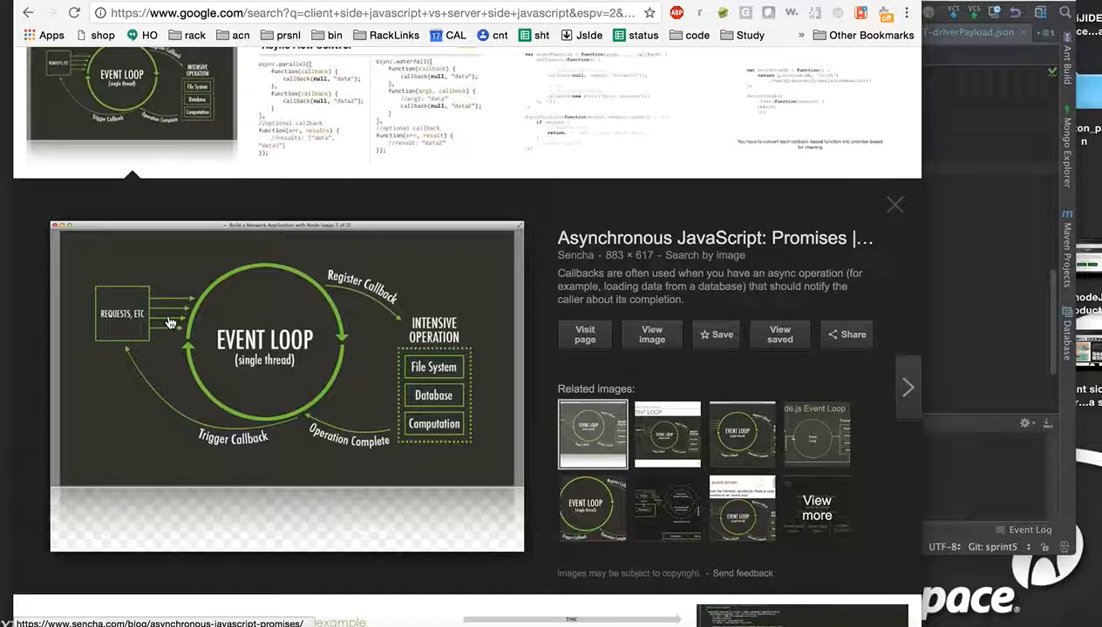
pyautogui.moveTo(160, 330)
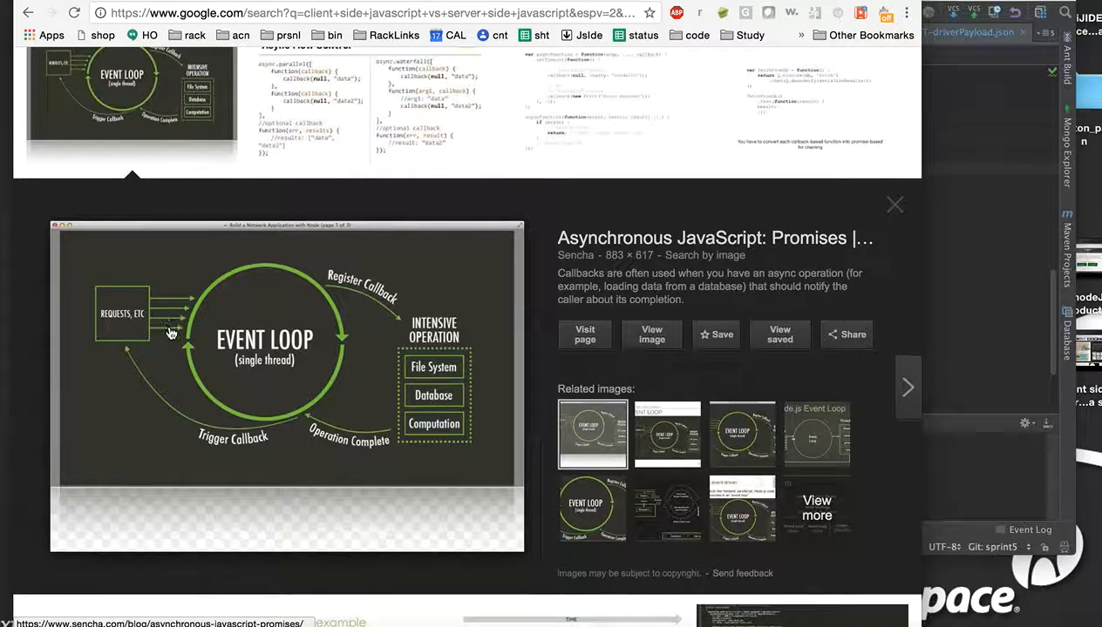
pyautogui.moveTo(205, 381)
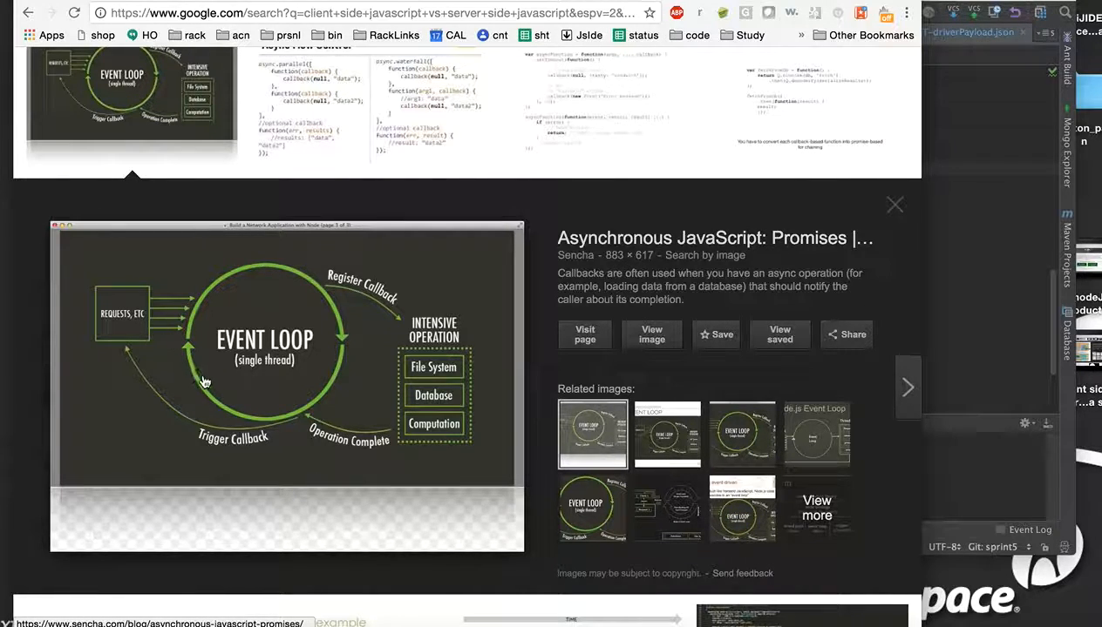
pyautogui.moveTo(209, 300)
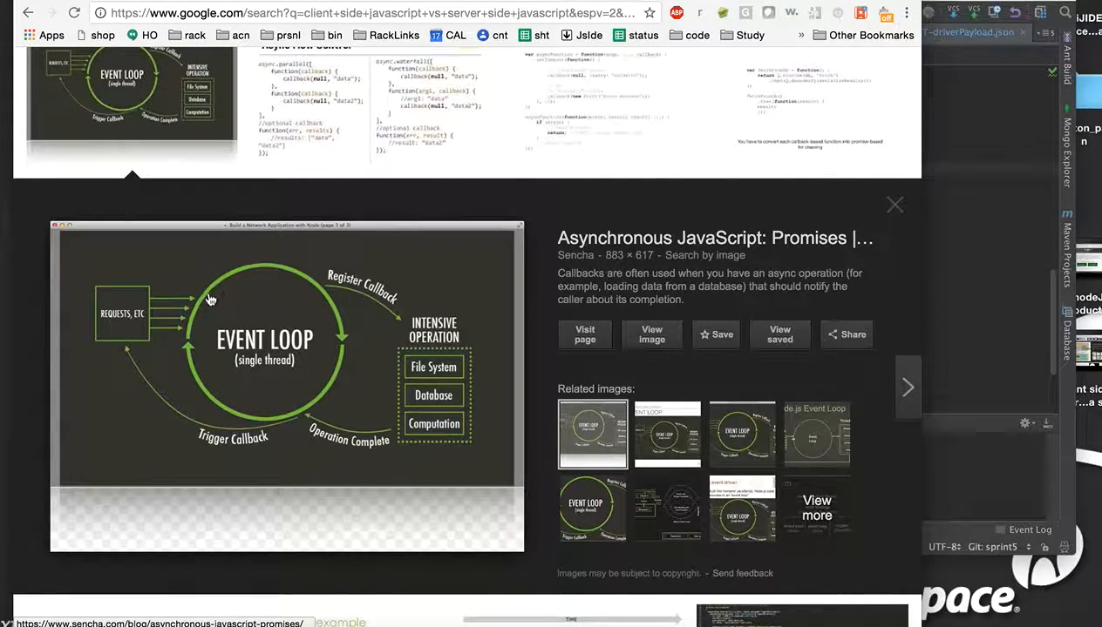
pyautogui.moveTo(201, 331)
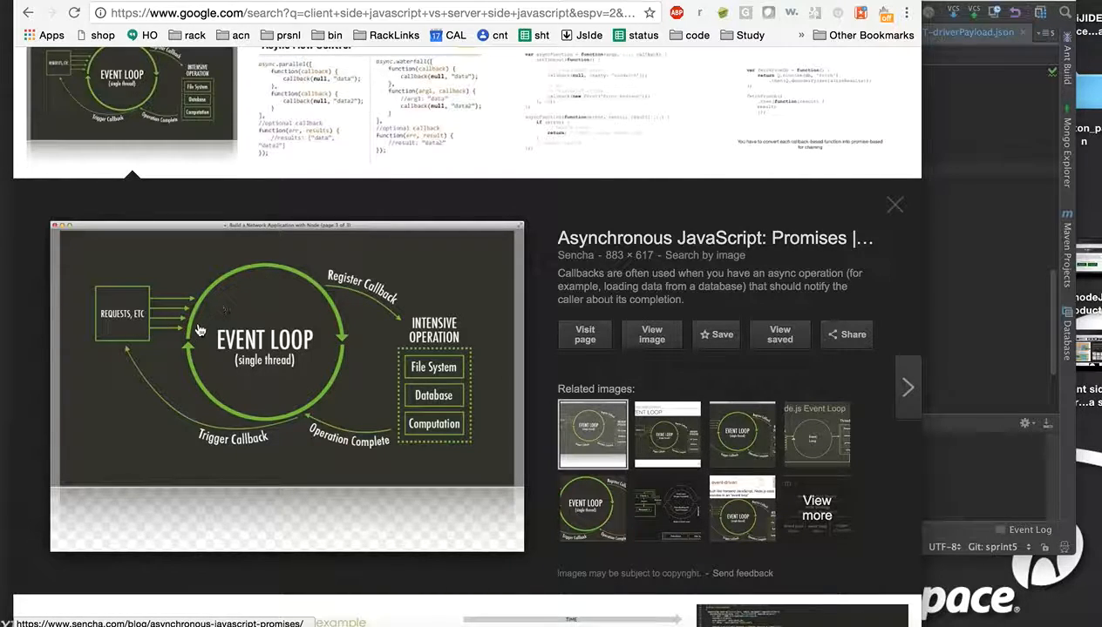
pyautogui.moveTo(178, 342)
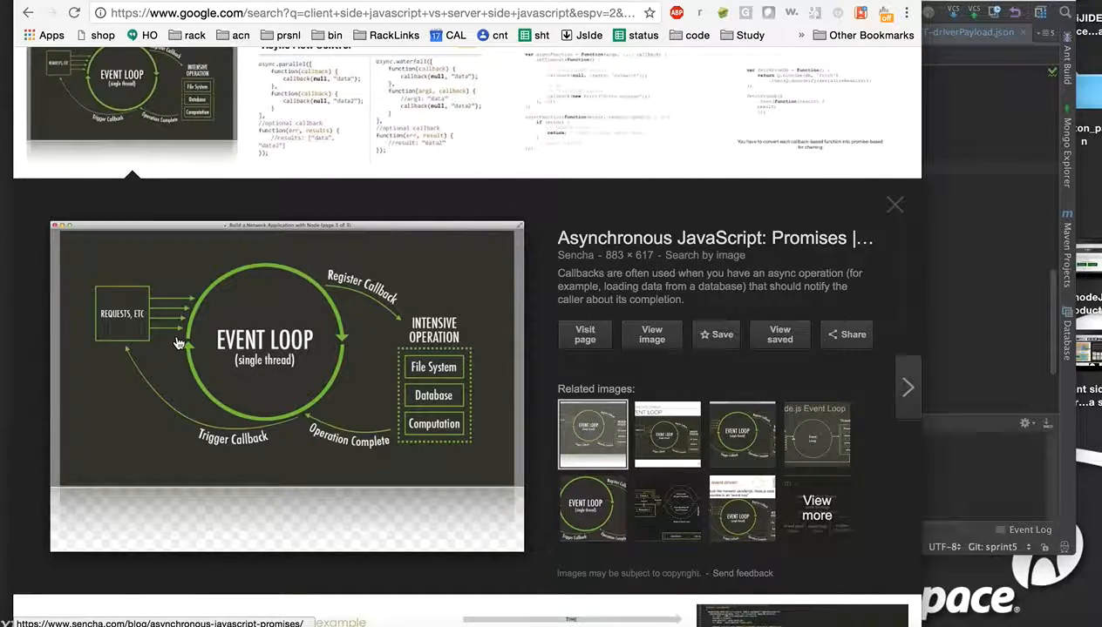
pyautogui.moveTo(227, 340)
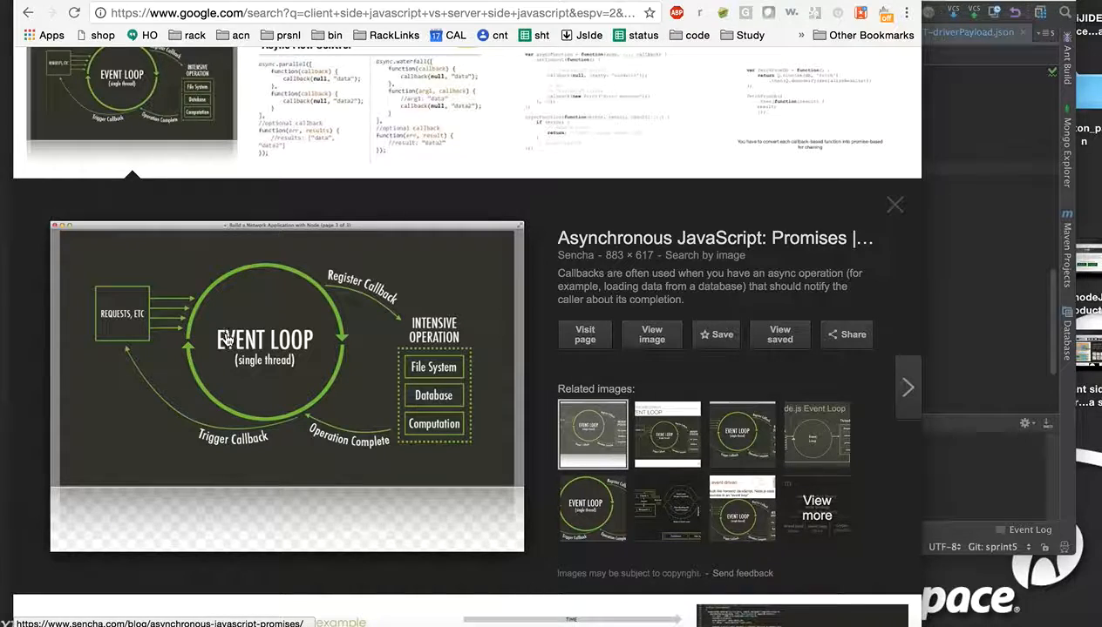
pyautogui.moveTo(164, 325)
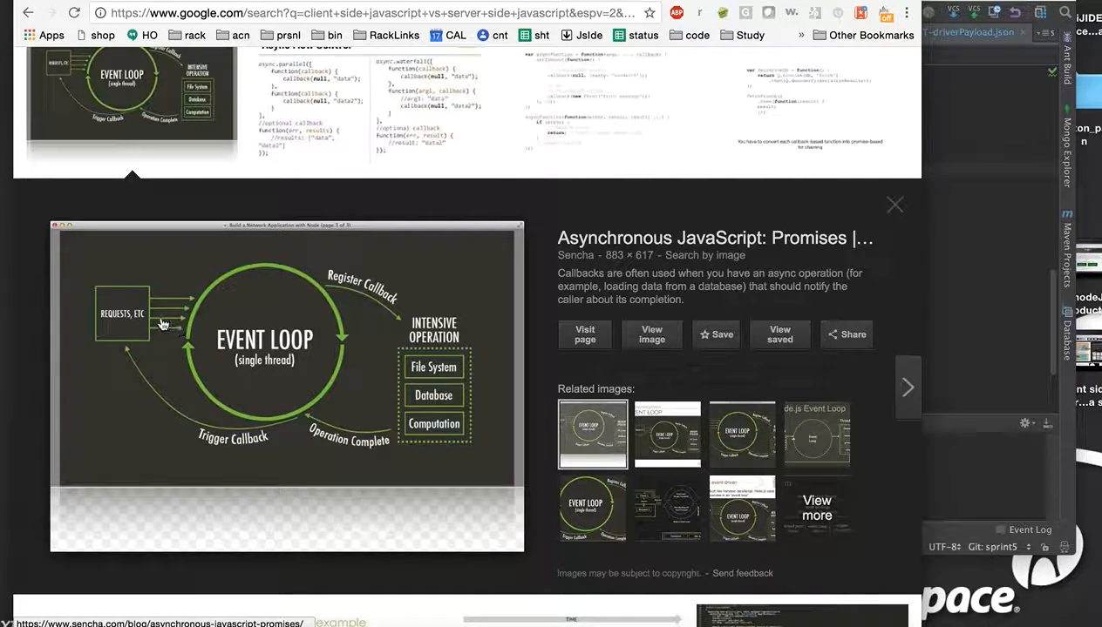
pyautogui.moveTo(129, 322)
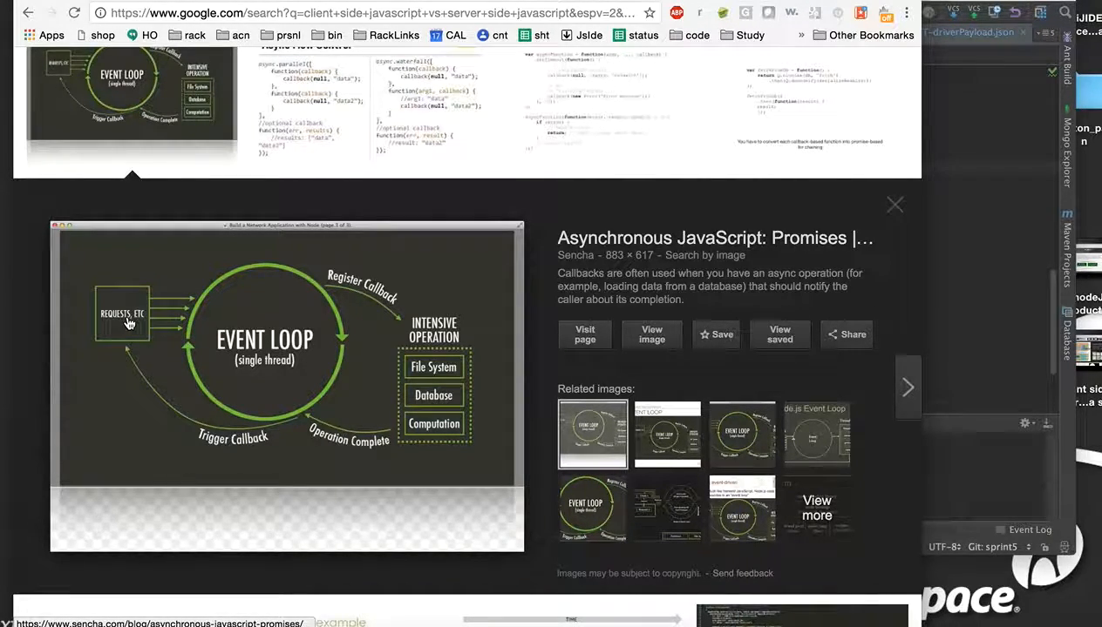
pyautogui.moveTo(169, 305)
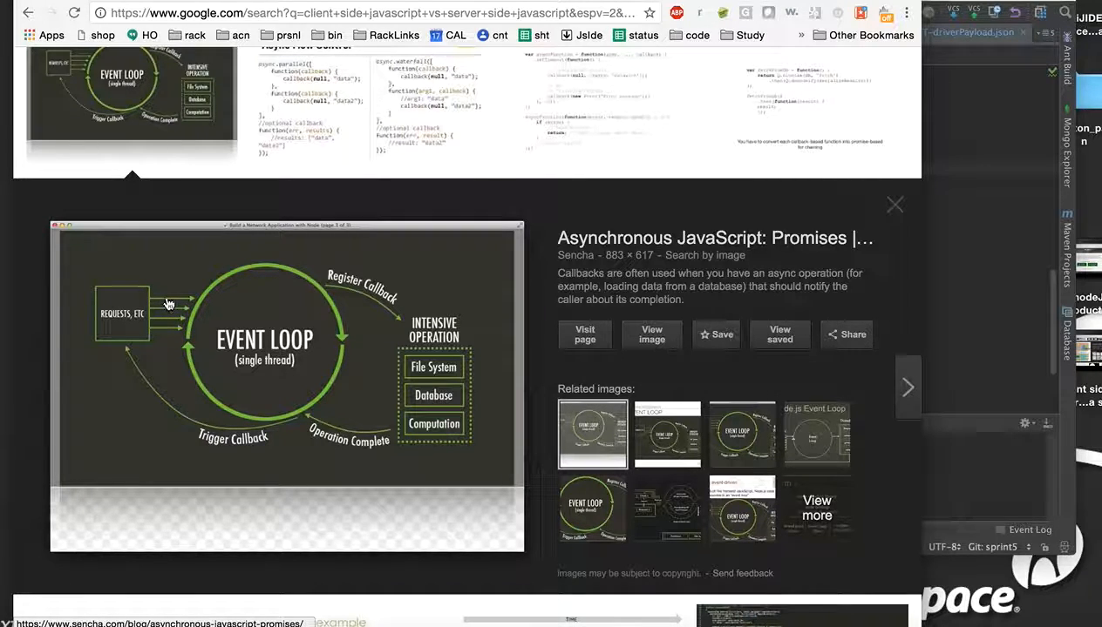
pyautogui.moveTo(164, 338)
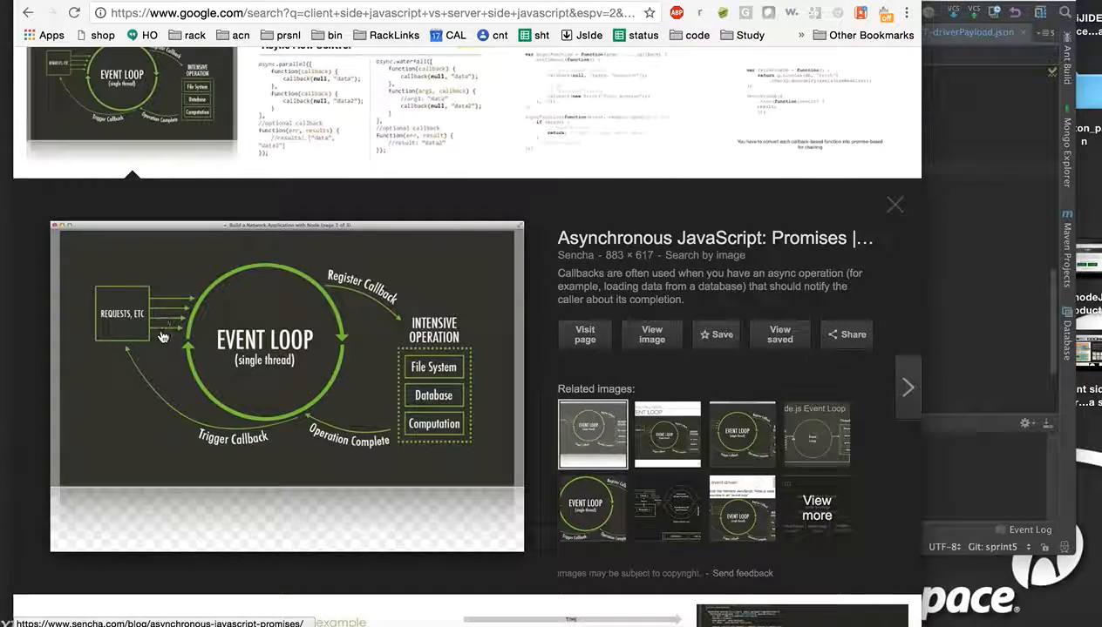
pyautogui.moveTo(164, 308)
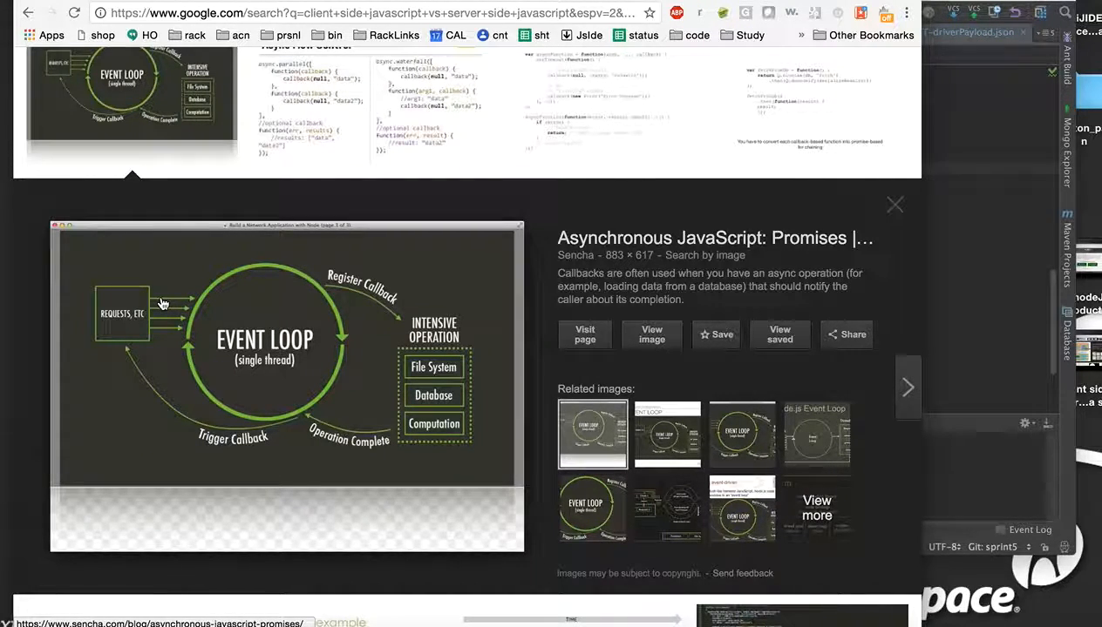
pyautogui.moveTo(175, 315)
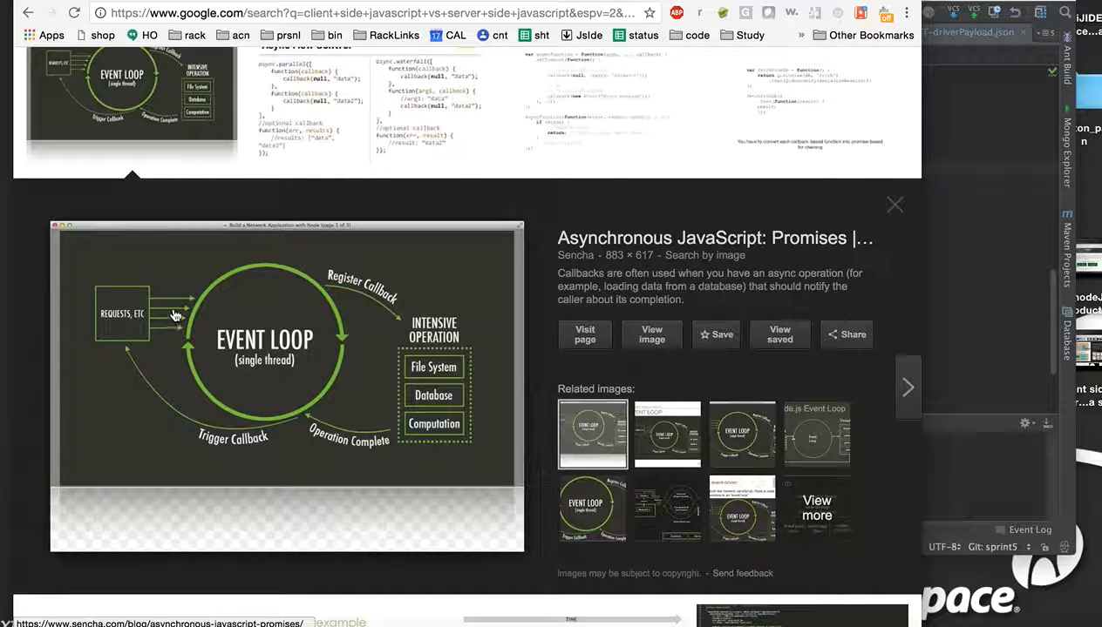
pyautogui.moveTo(271, 404)
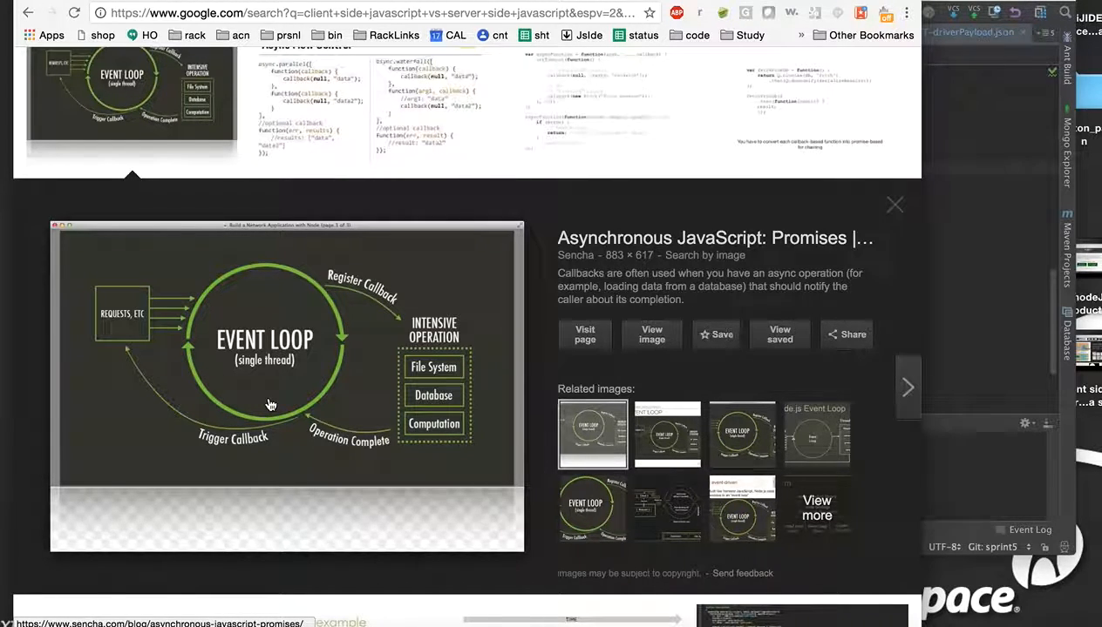
pyautogui.moveTo(230, 319)
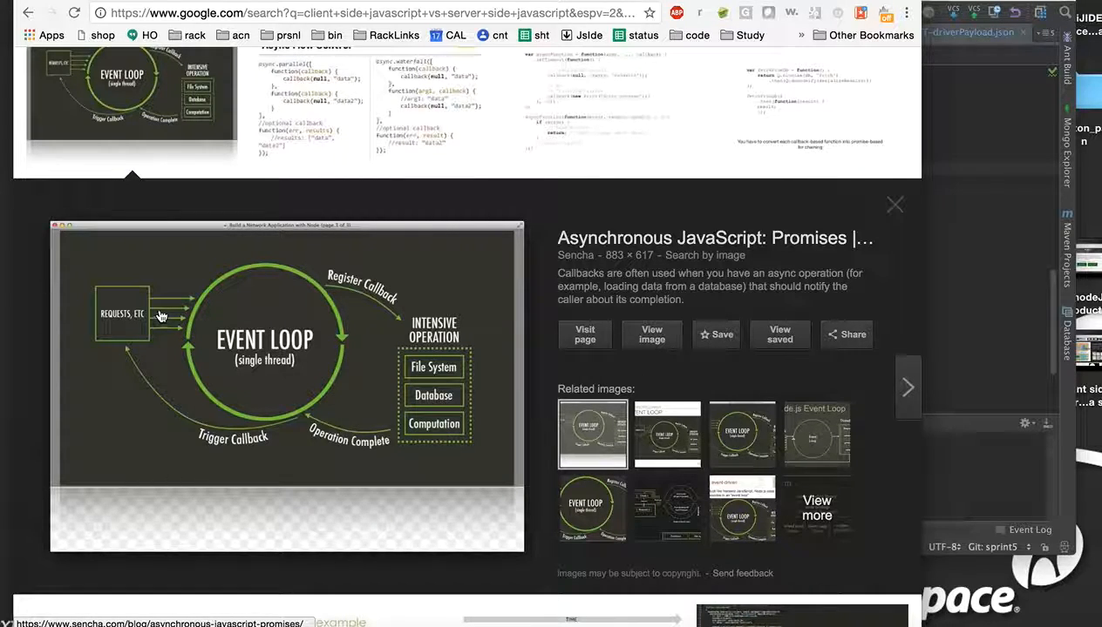
pyautogui.moveTo(136, 268)
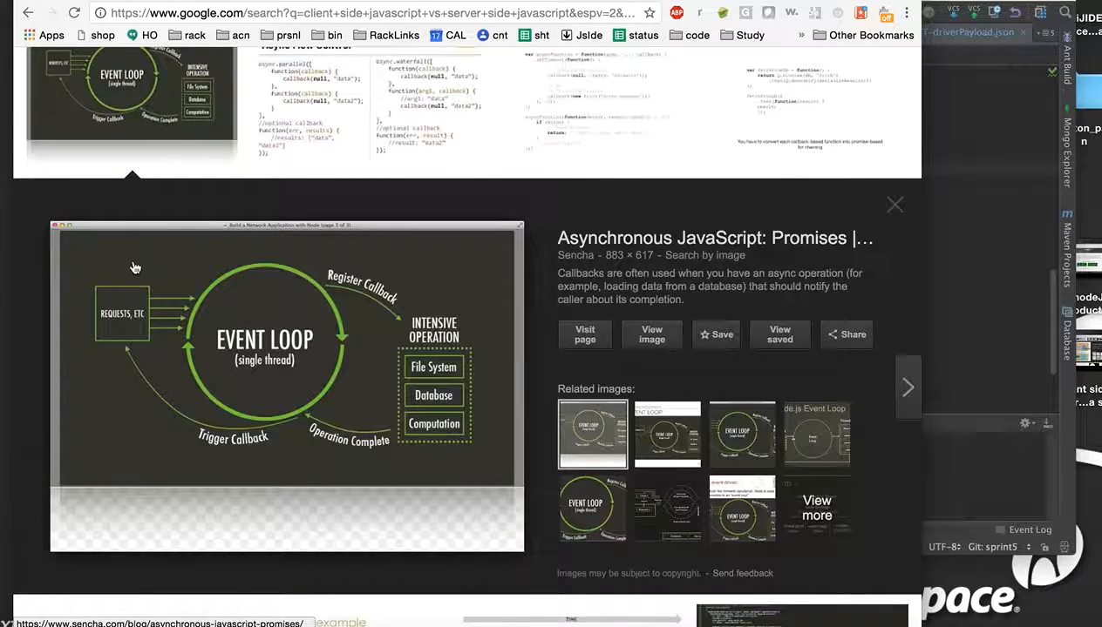
pyautogui.moveTo(152, 282)
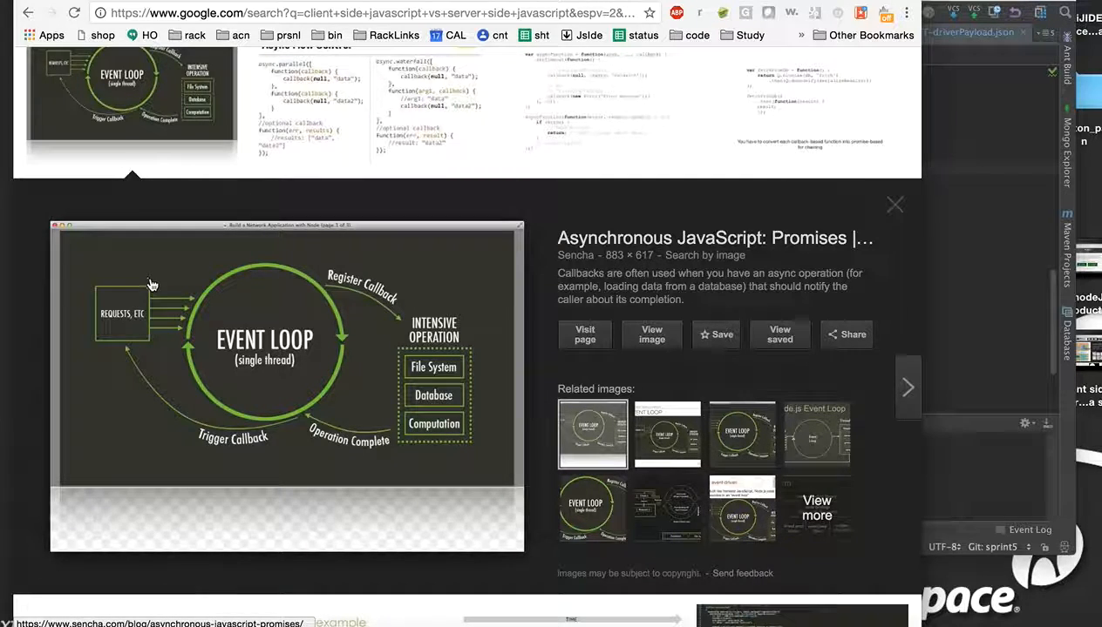
pyautogui.moveTo(152, 335)
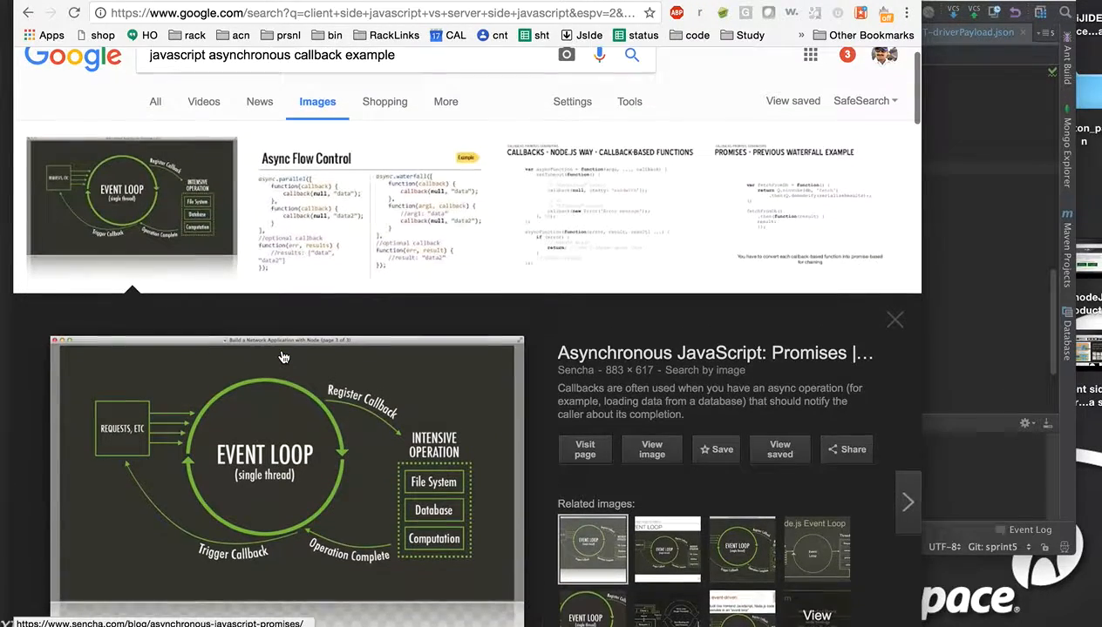
# Scroll the Google Images results once before switching to the Node Tutorial note.
pyautogui.scroll(-3)
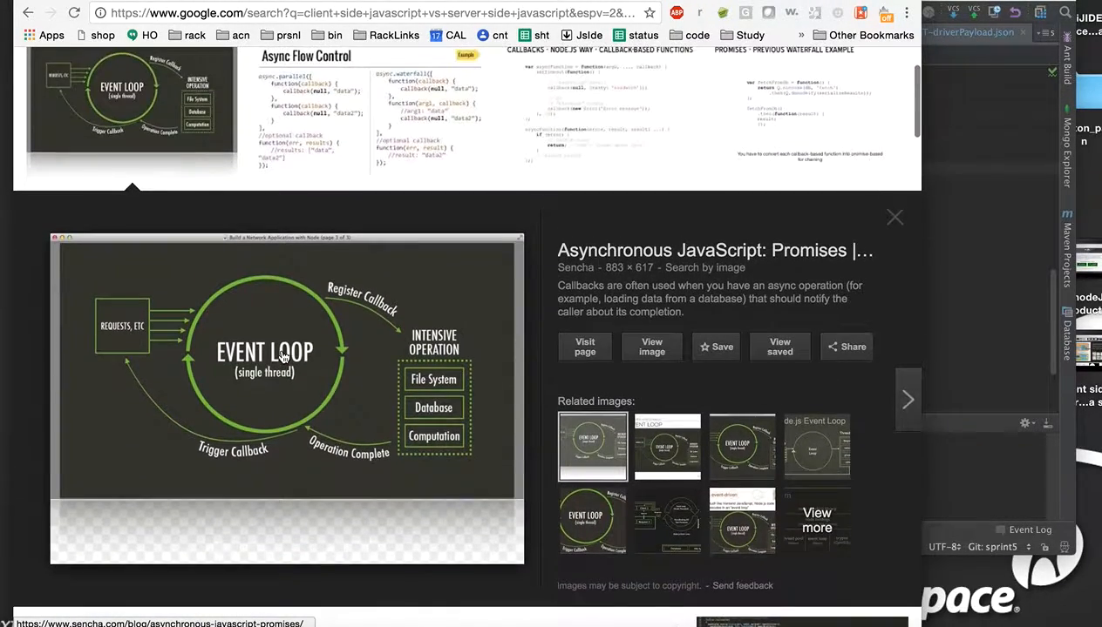
pyautogui.moveTo(759, 375)
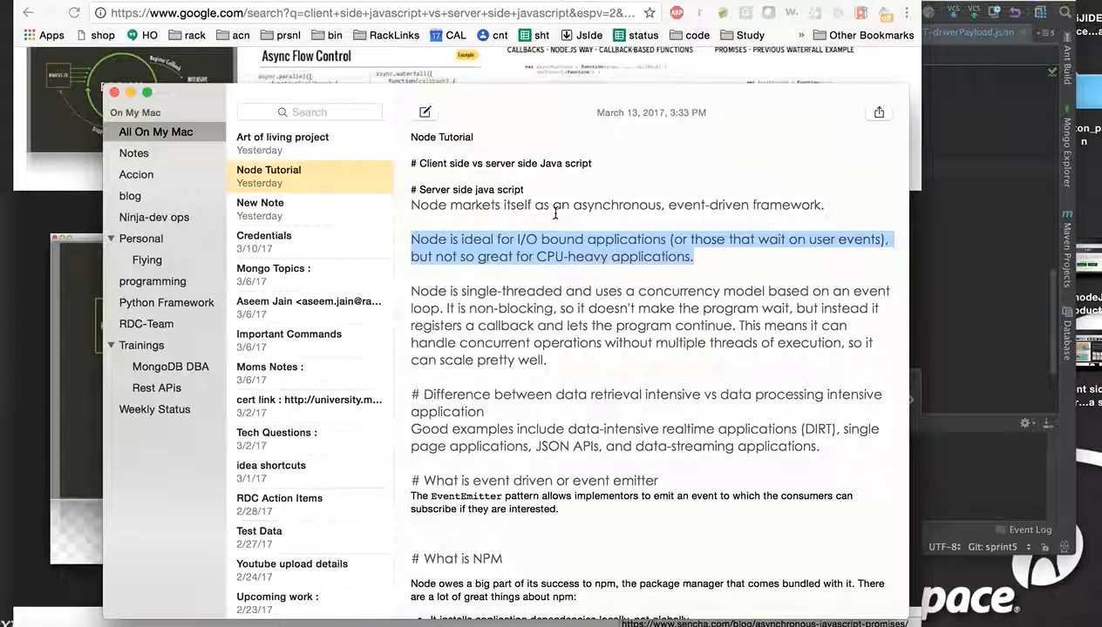
pyautogui.click(695, 256)
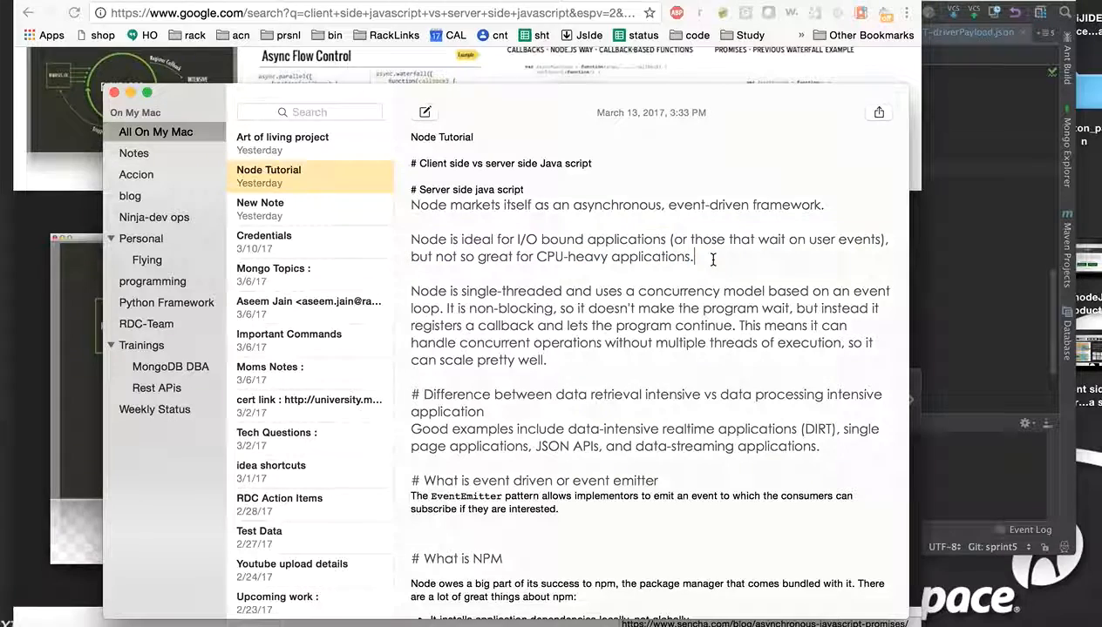
pyautogui.moveTo(411, 240); pyautogui.dragTo(693, 256)
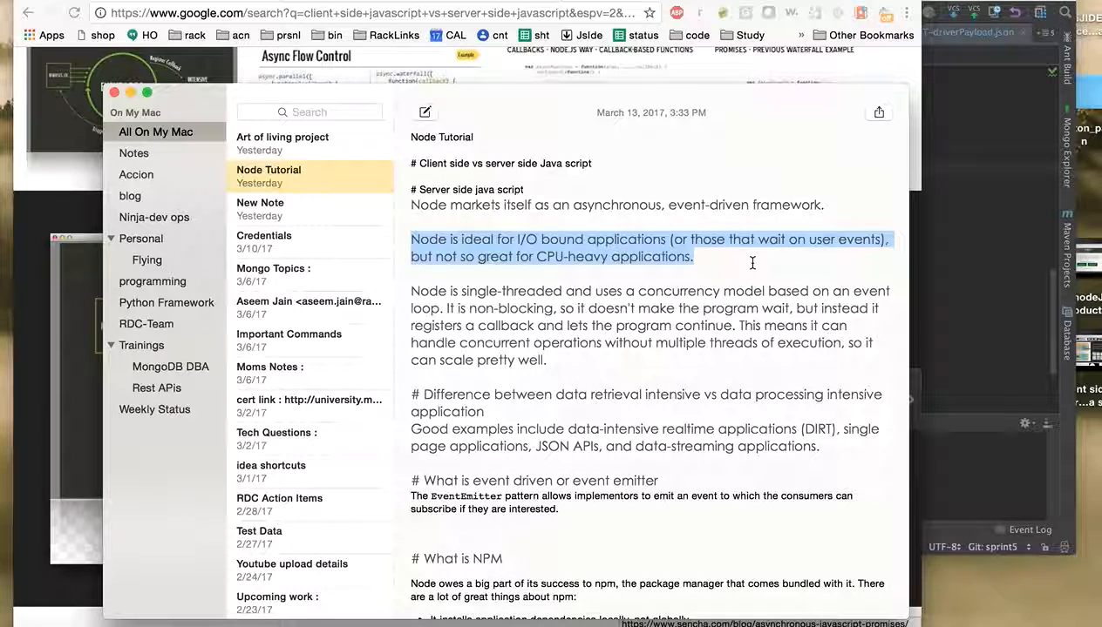
pyautogui.moveTo(558, 272)
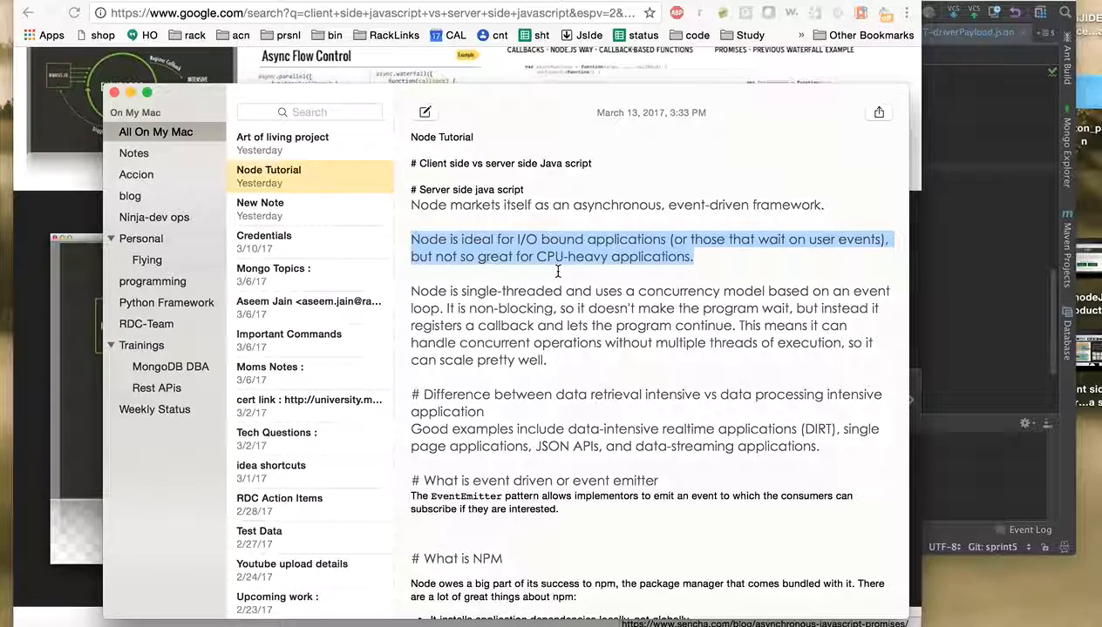